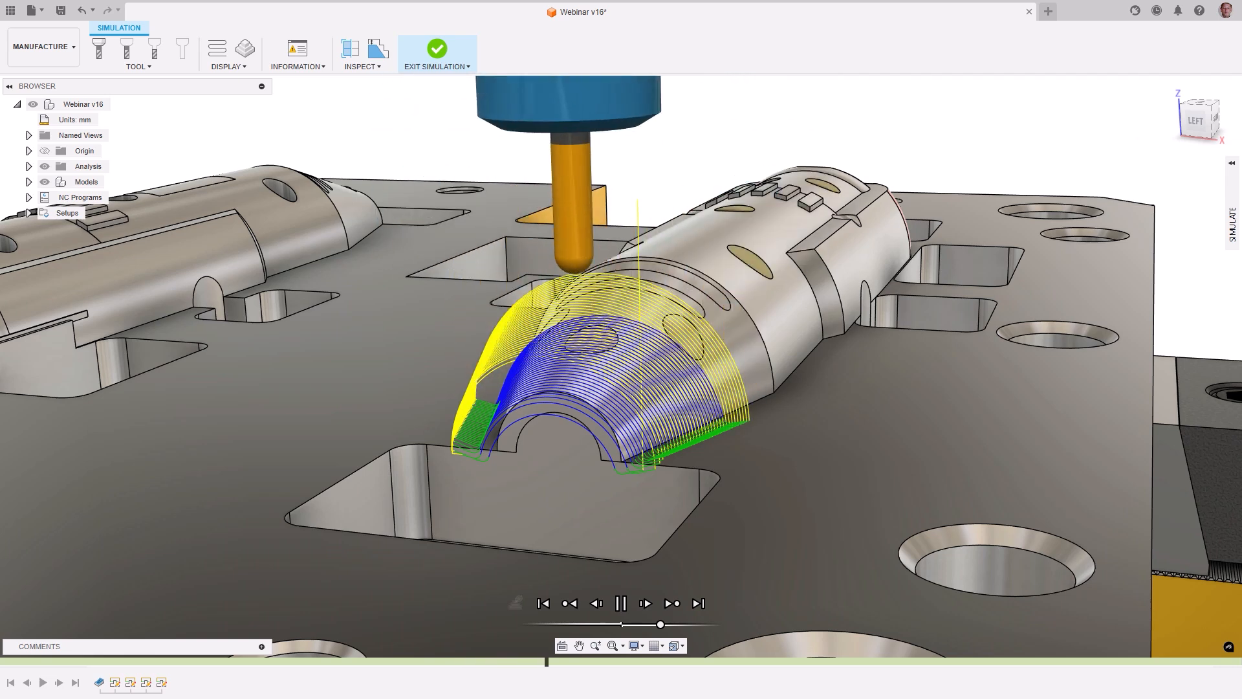
# Step: Exit the finishing-pass toolpath simulation to return to the milling workspace
pyautogui.click(621, 603)
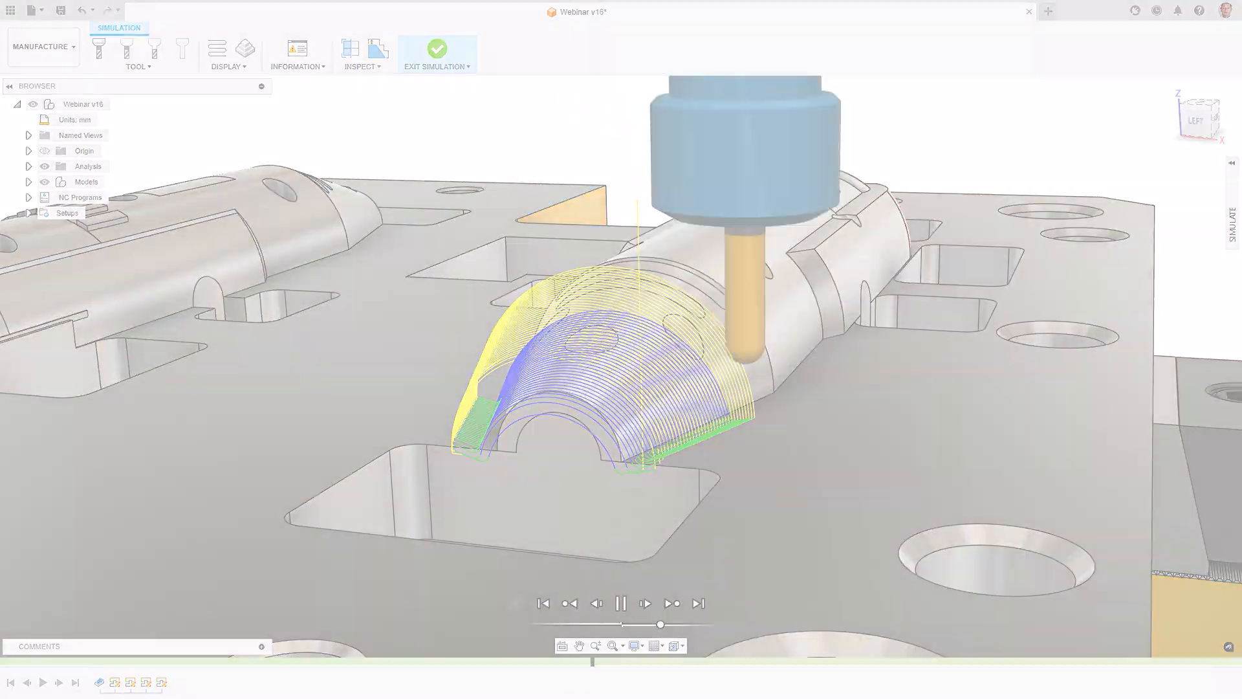
# Step: Set Trim Segment lead-in and vertical lead-in radii to 2 mm with straight-line transitions
pyautogui.click(437, 48)
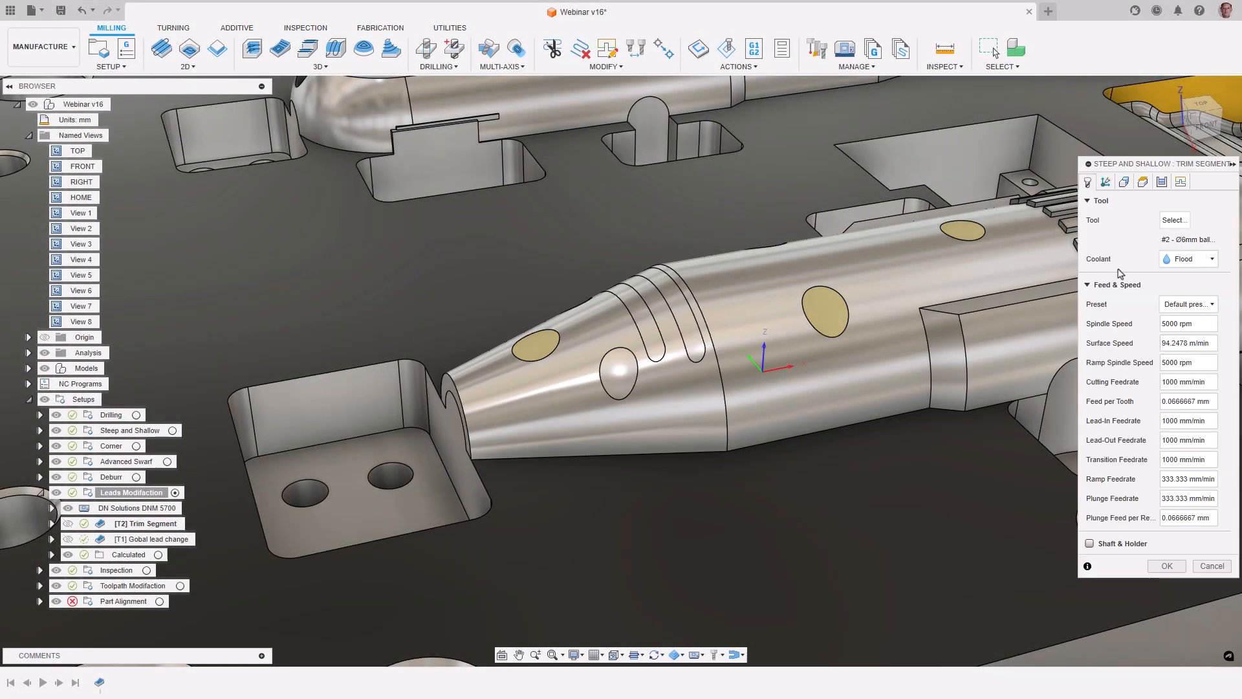
pyautogui.click(1180, 181)
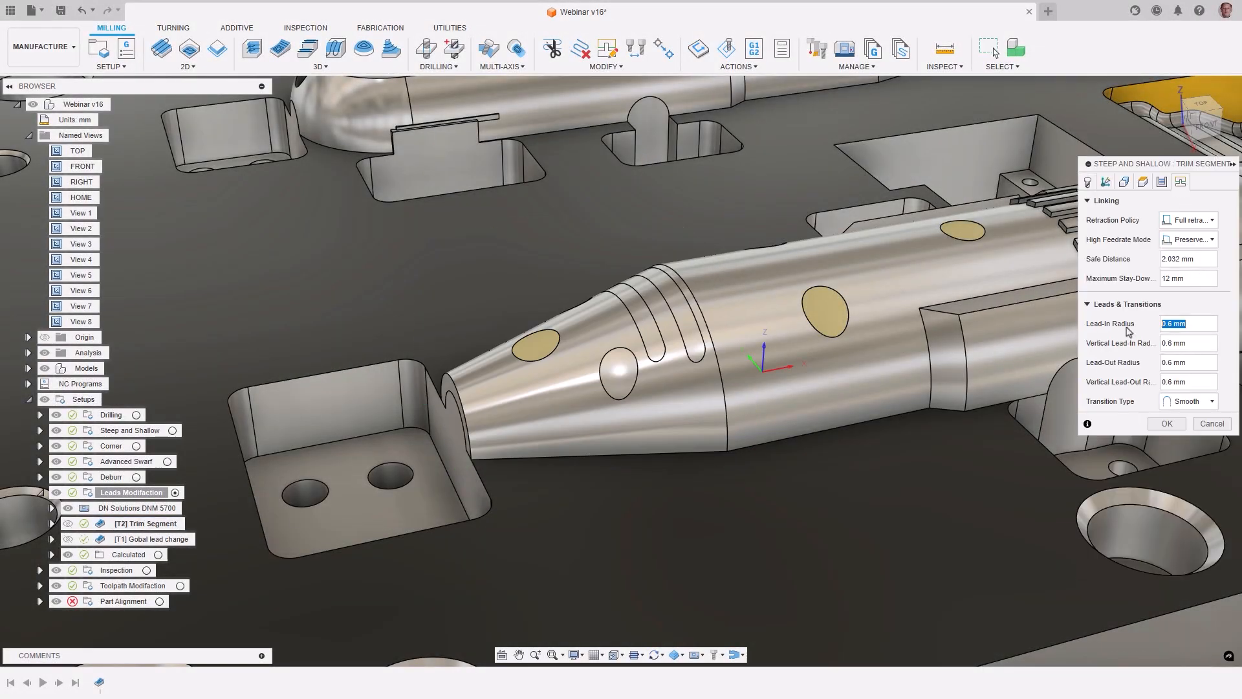
pyautogui.write('2')
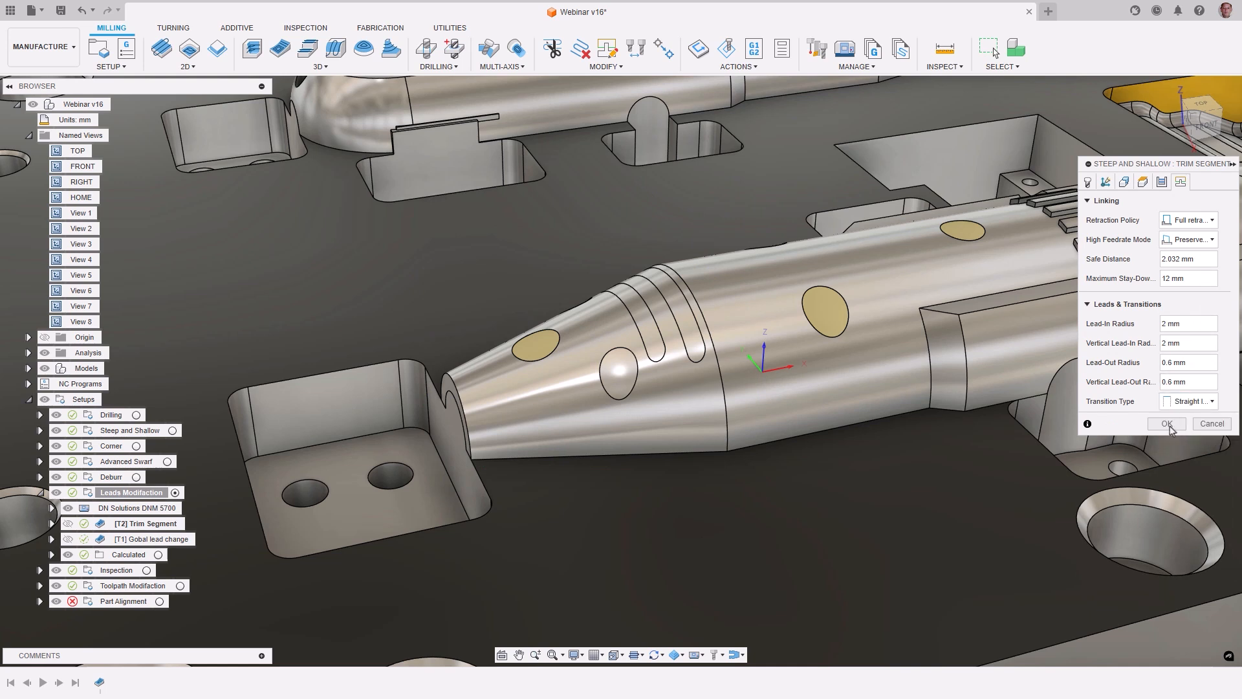
pyautogui.click(1165, 423)
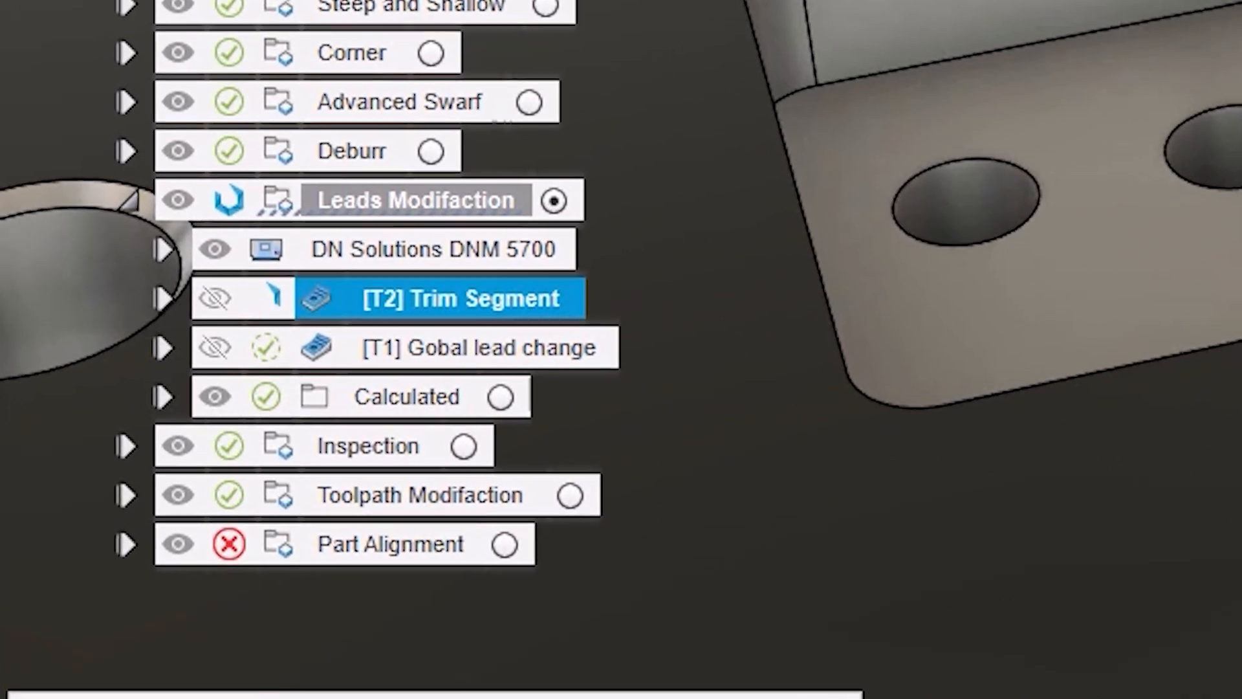
pyautogui.click(605, 52)
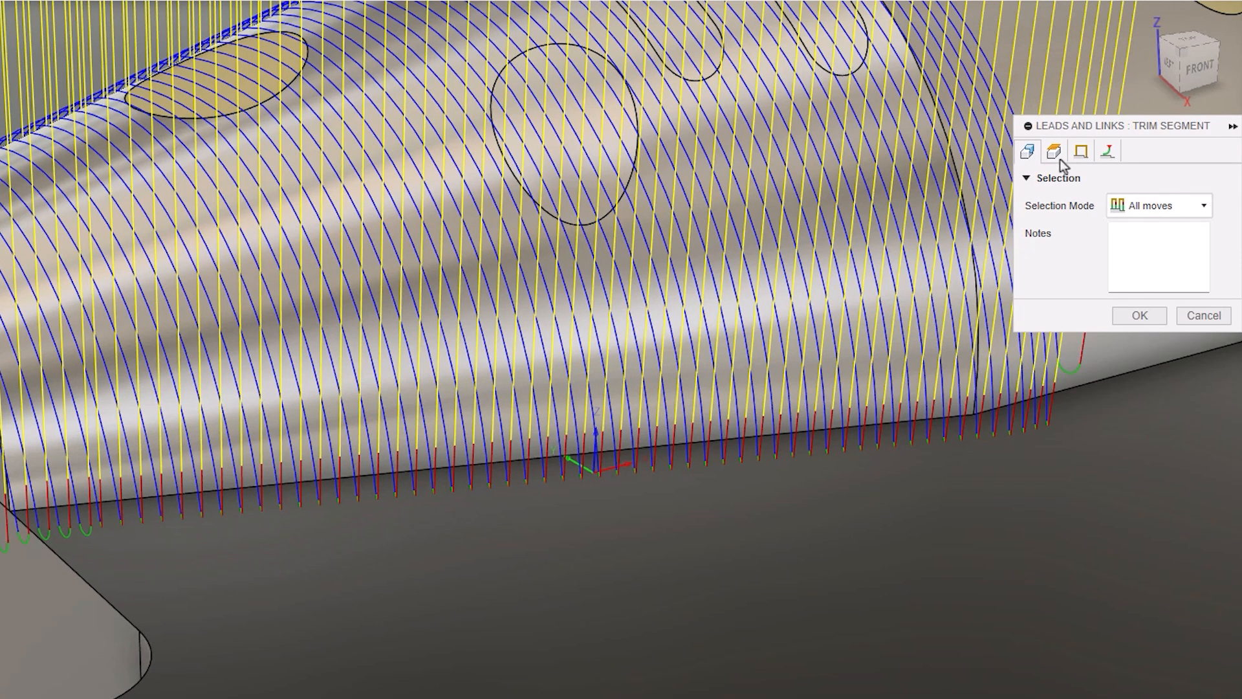
pyautogui.click(1054, 152)
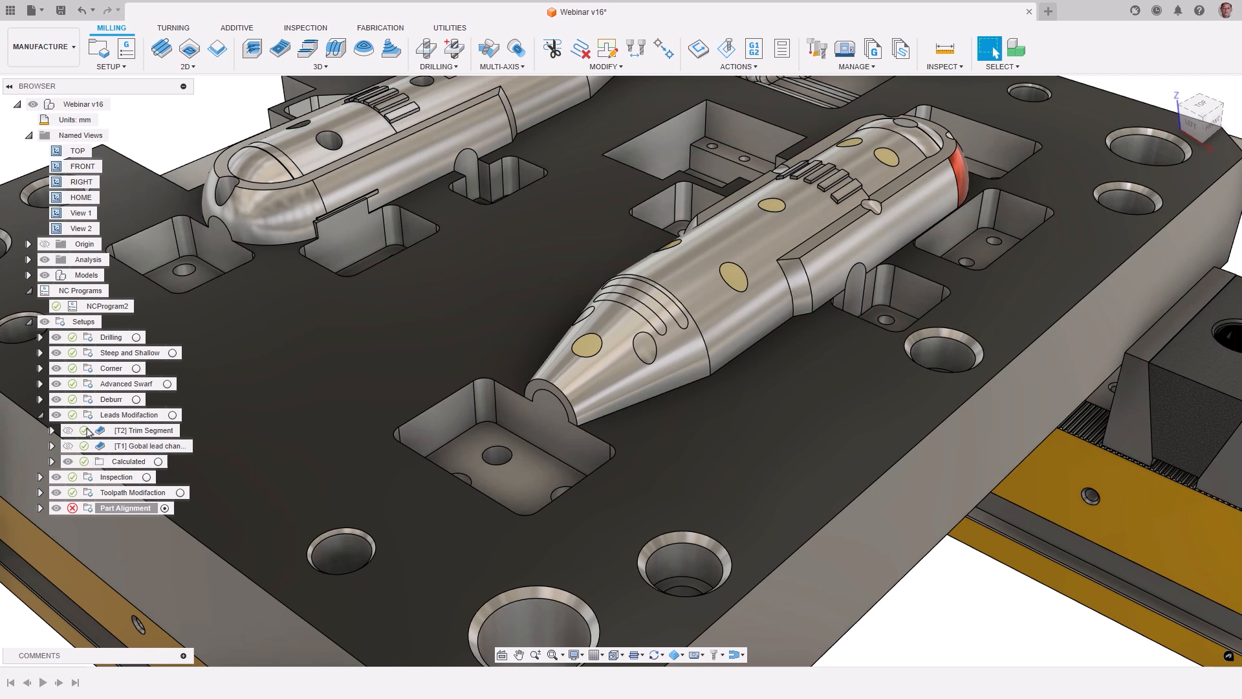
# Step: Show the [T2] Trim Segment toolpath and begin an Edit Leads and Links modification
pyautogui.click(142, 430)
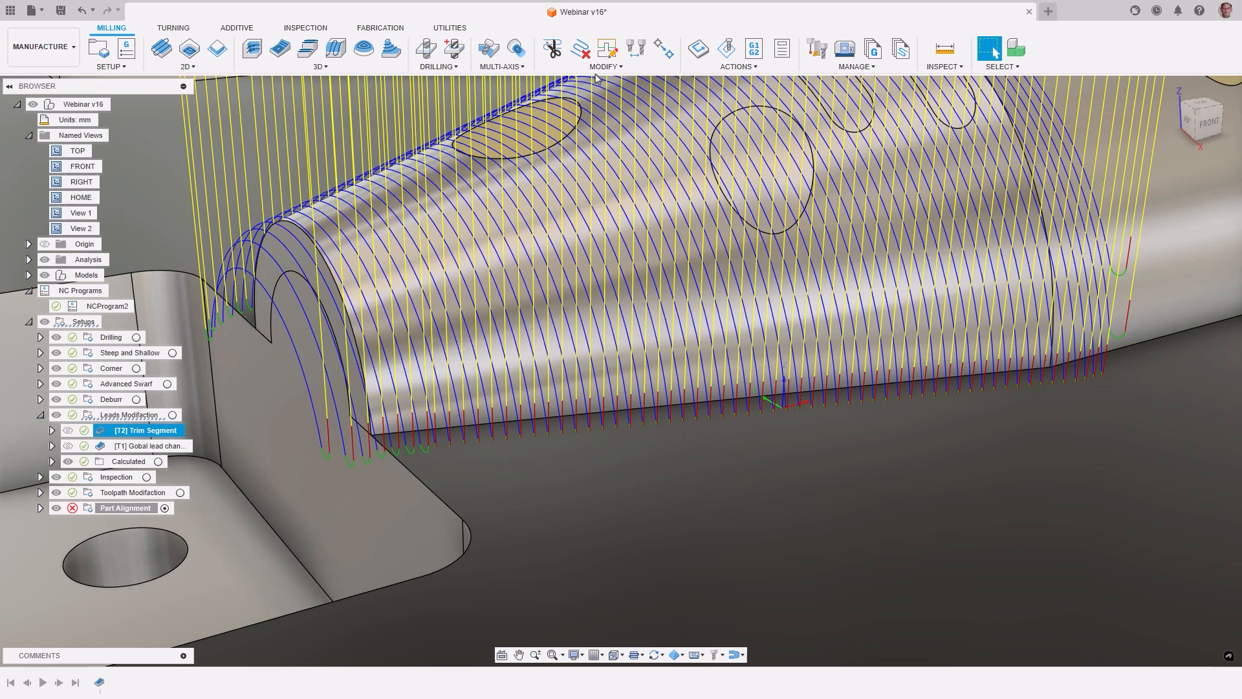
pyautogui.click(604, 52)
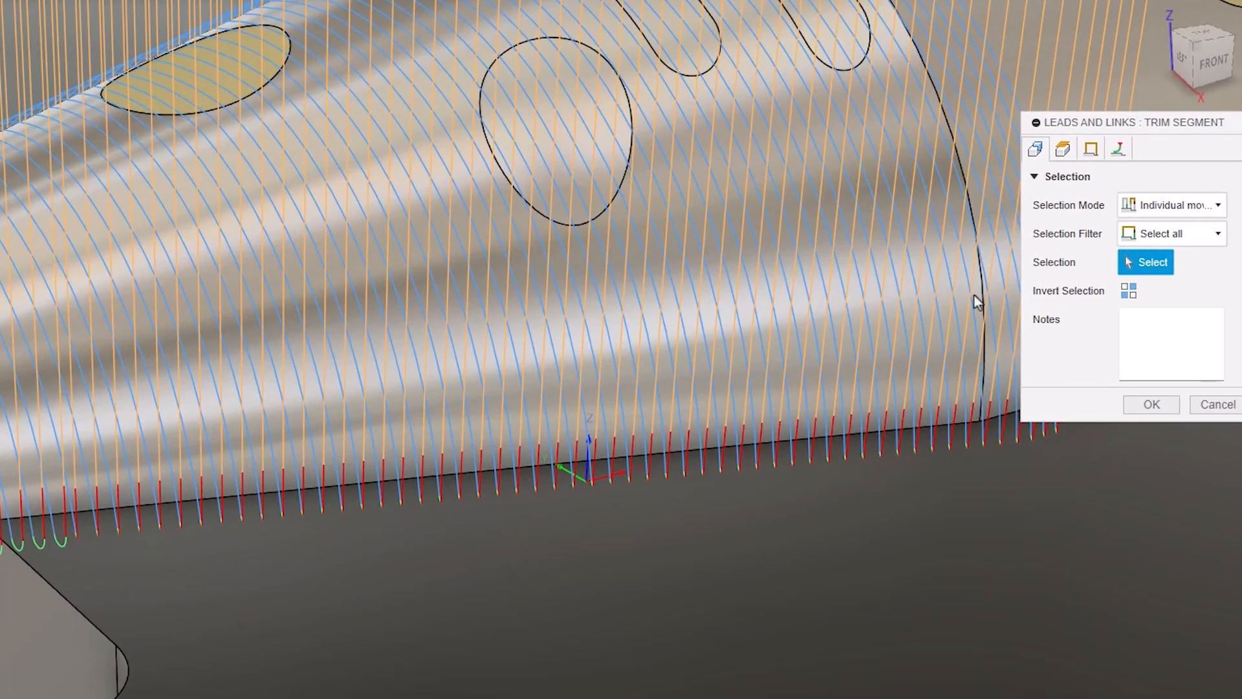
# Step: Inspect the Selection Mode and Selection Filter options, then choose All moves
pyautogui.click(1172, 205)
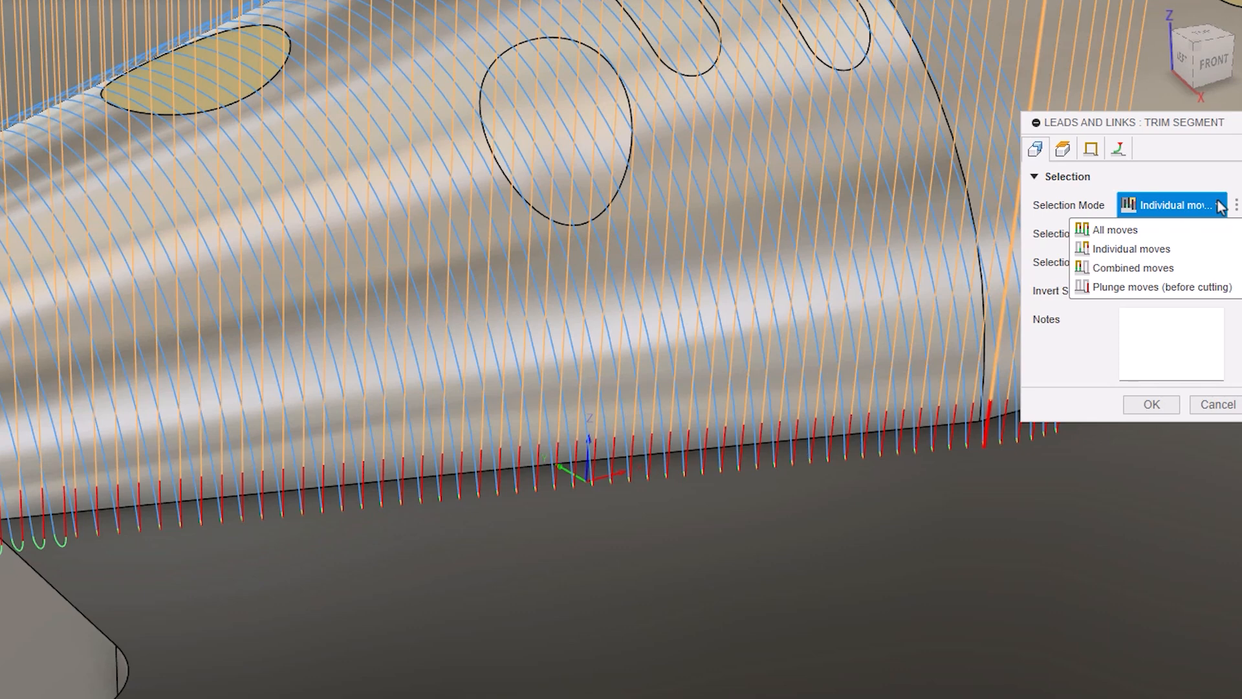
pyautogui.click(1172, 233)
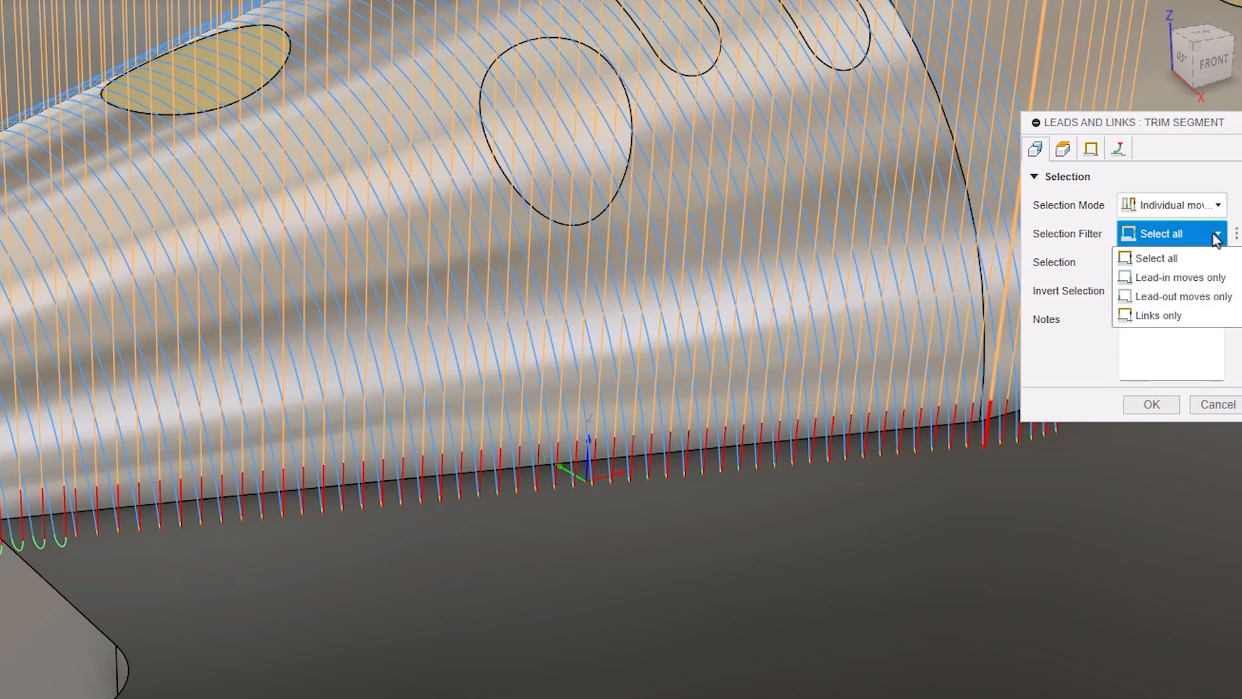
pyautogui.click(1173, 204)
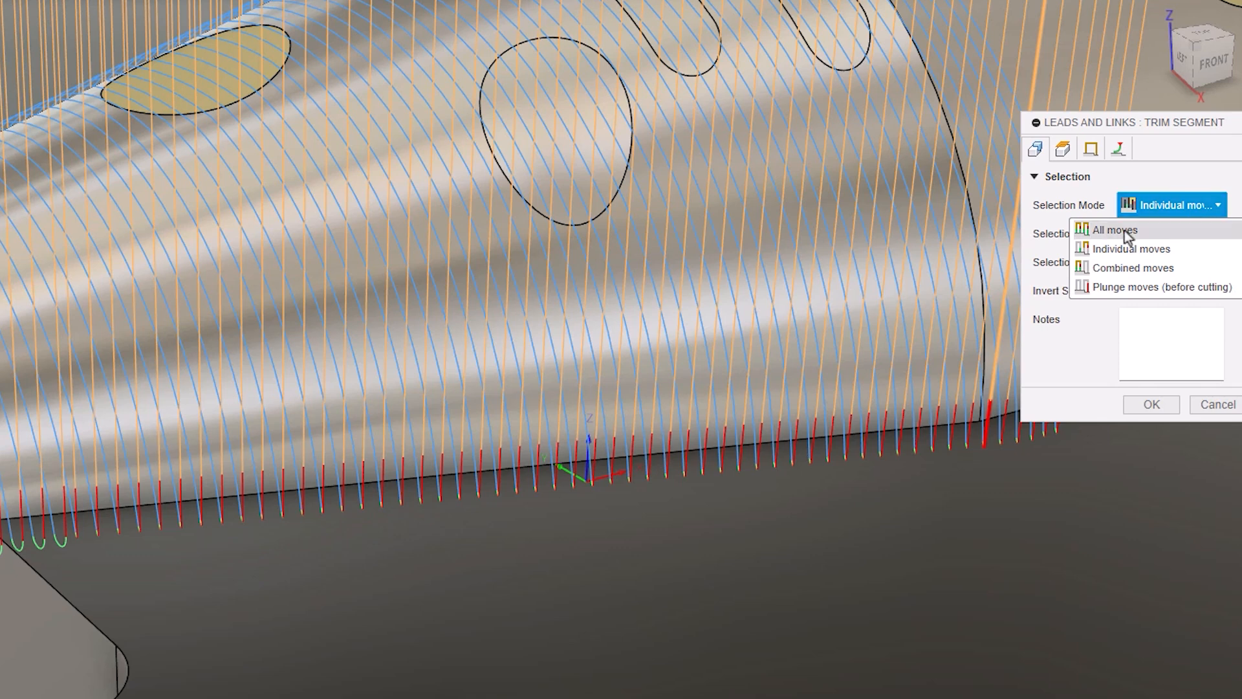
pyautogui.click(1113, 229)
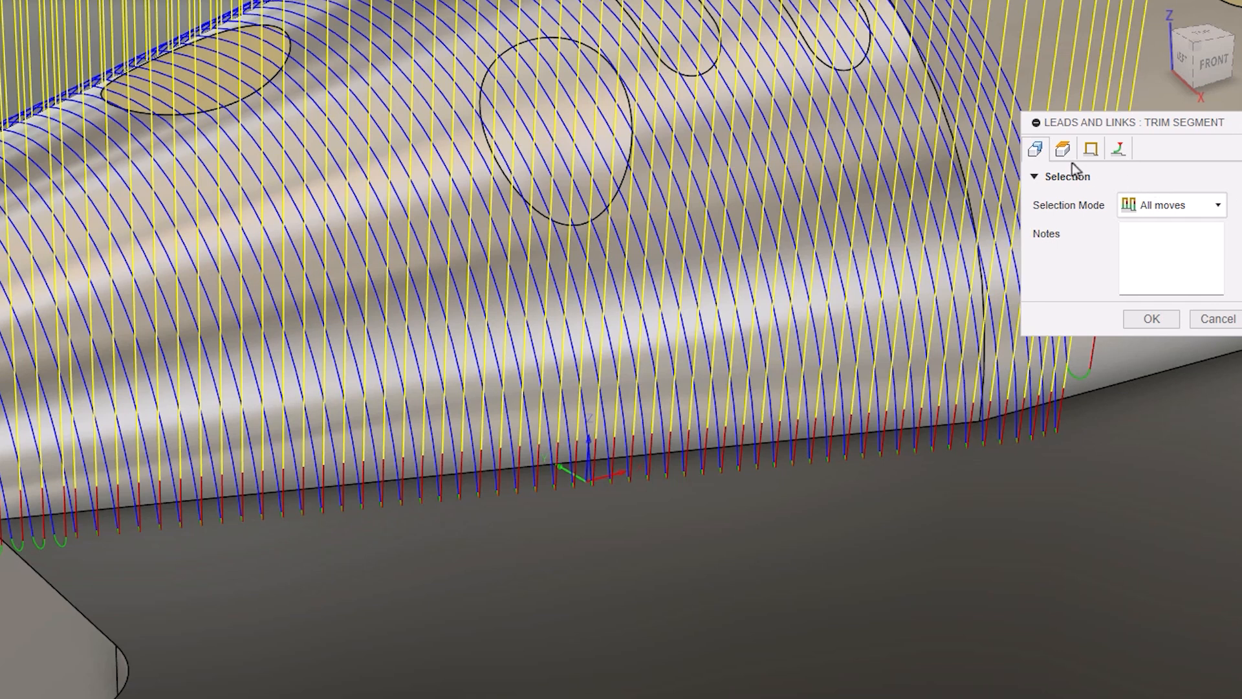
# Step: Browse Clearance and Linking options without changes, keeping Plane type and clearance-area start, ending on Leads
pyautogui.click(1063, 149)
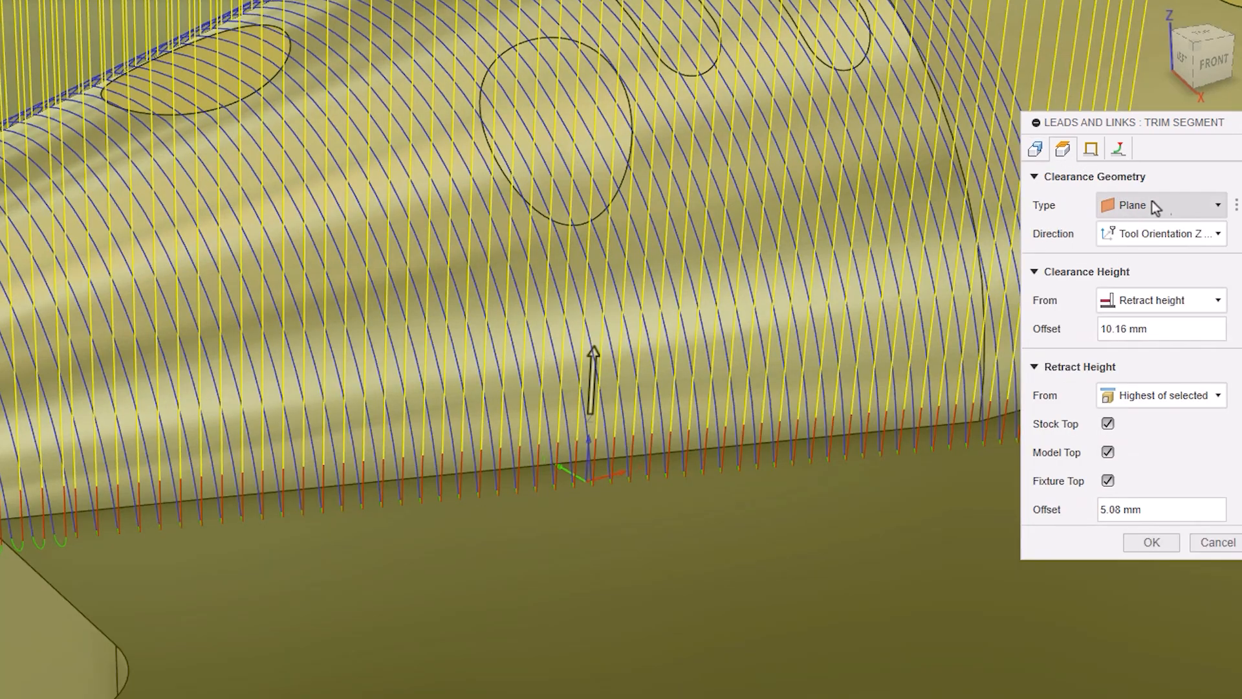
pyautogui.click(1159, 205)
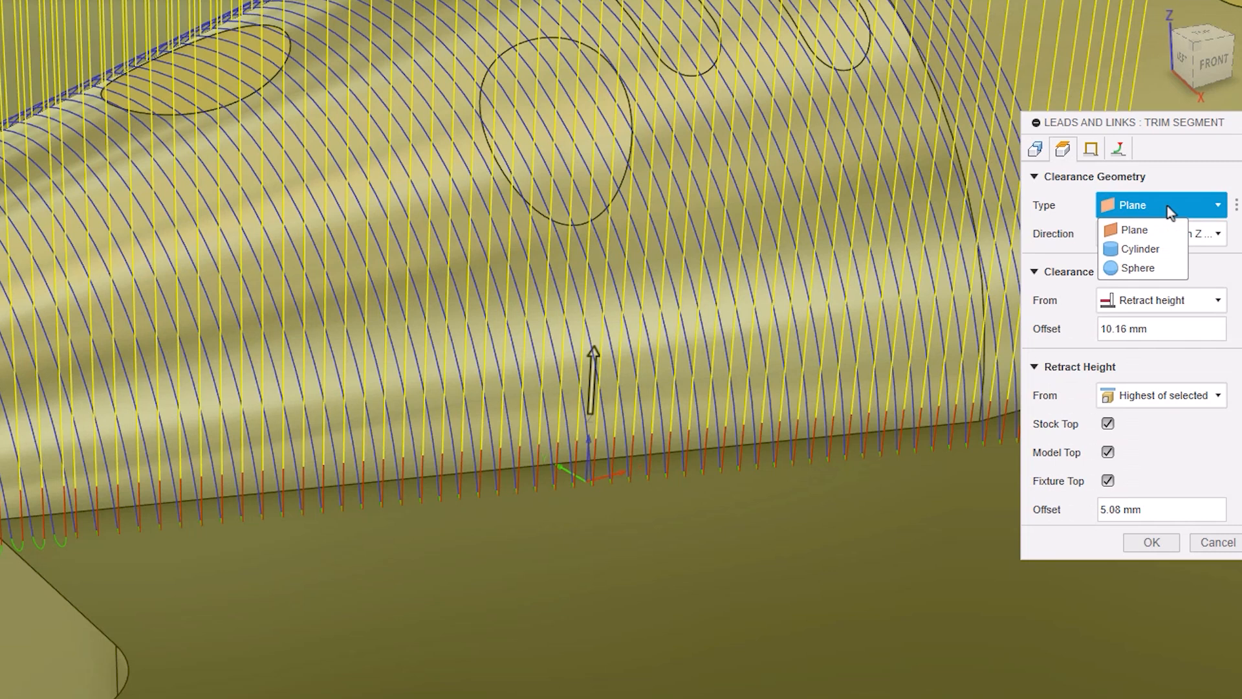
pyautogui.click(1160, 233)
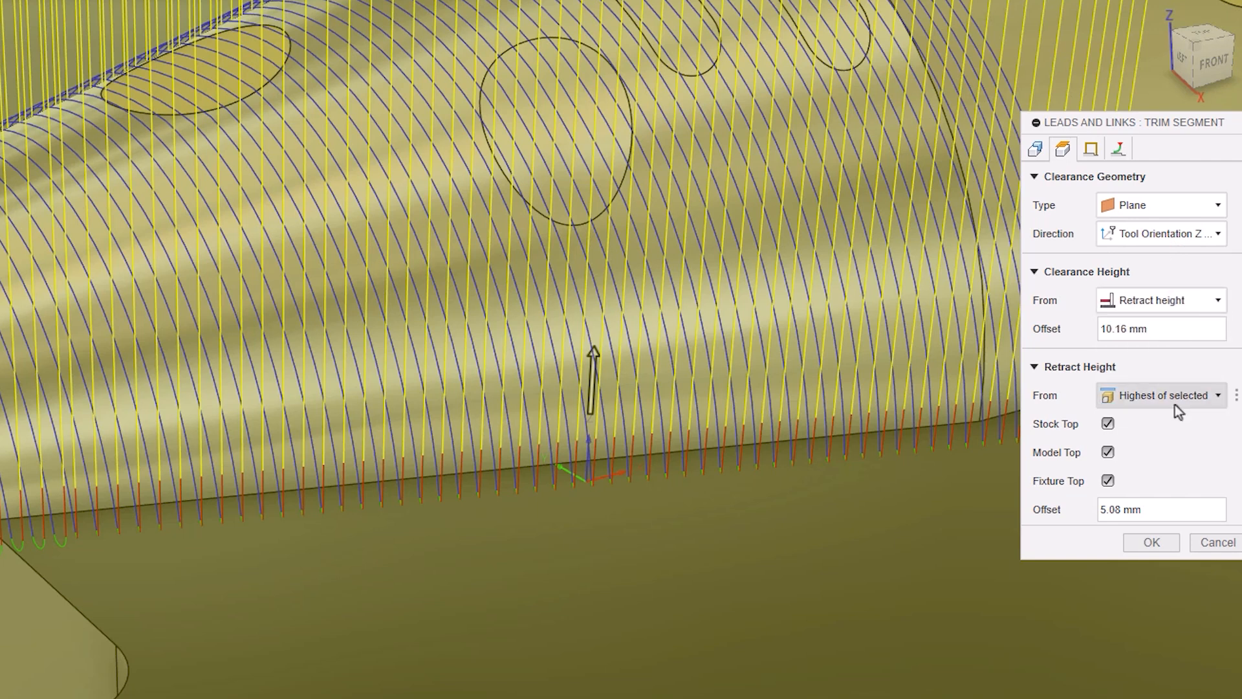
pyautogui.click(1090, 149)
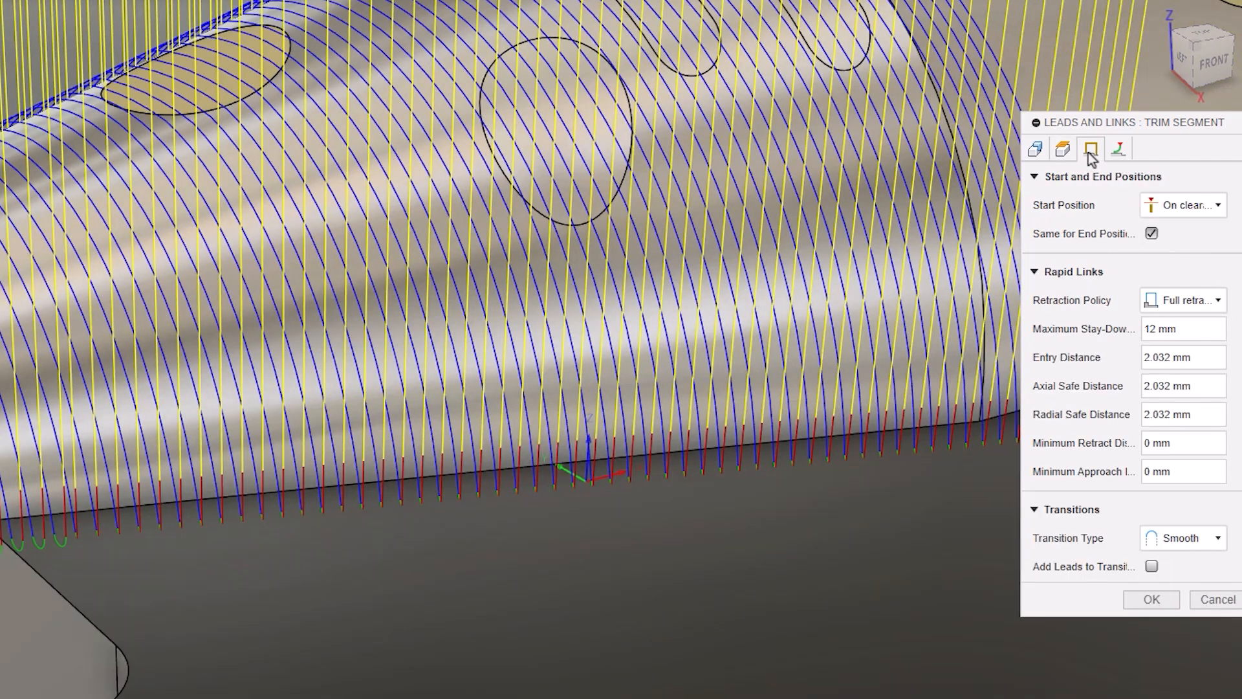
pyautogui.click(1180, 205)
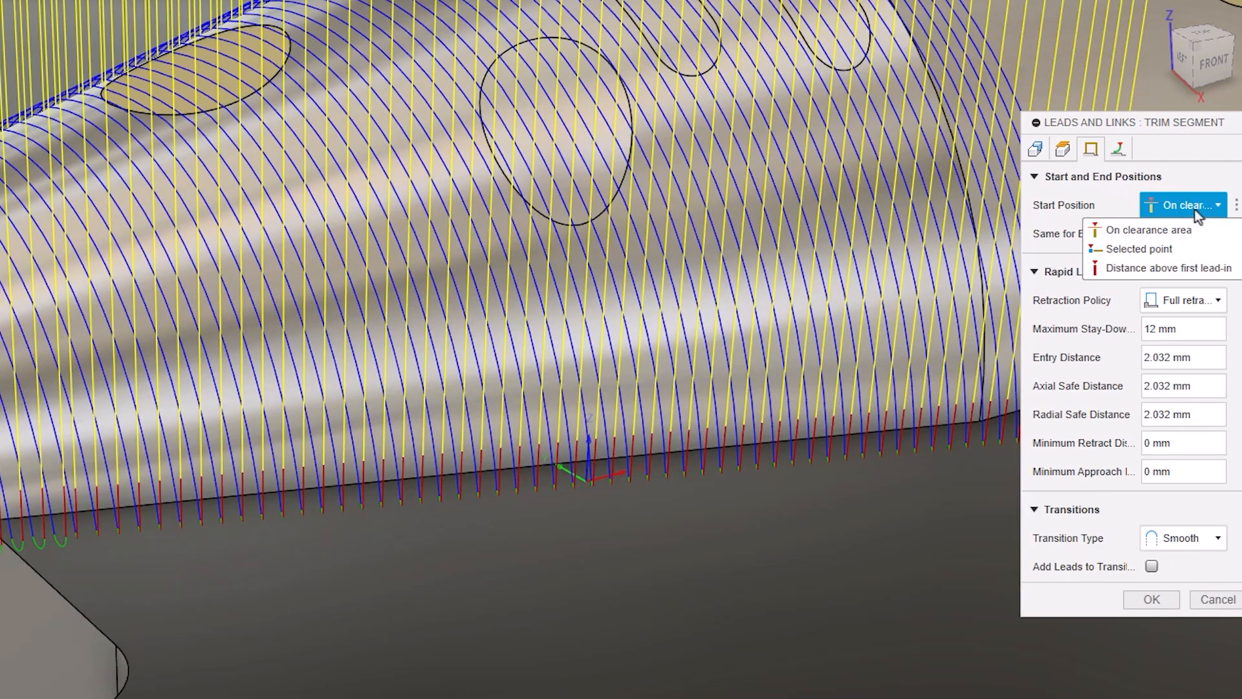
pyautogui.click(1146, 229)
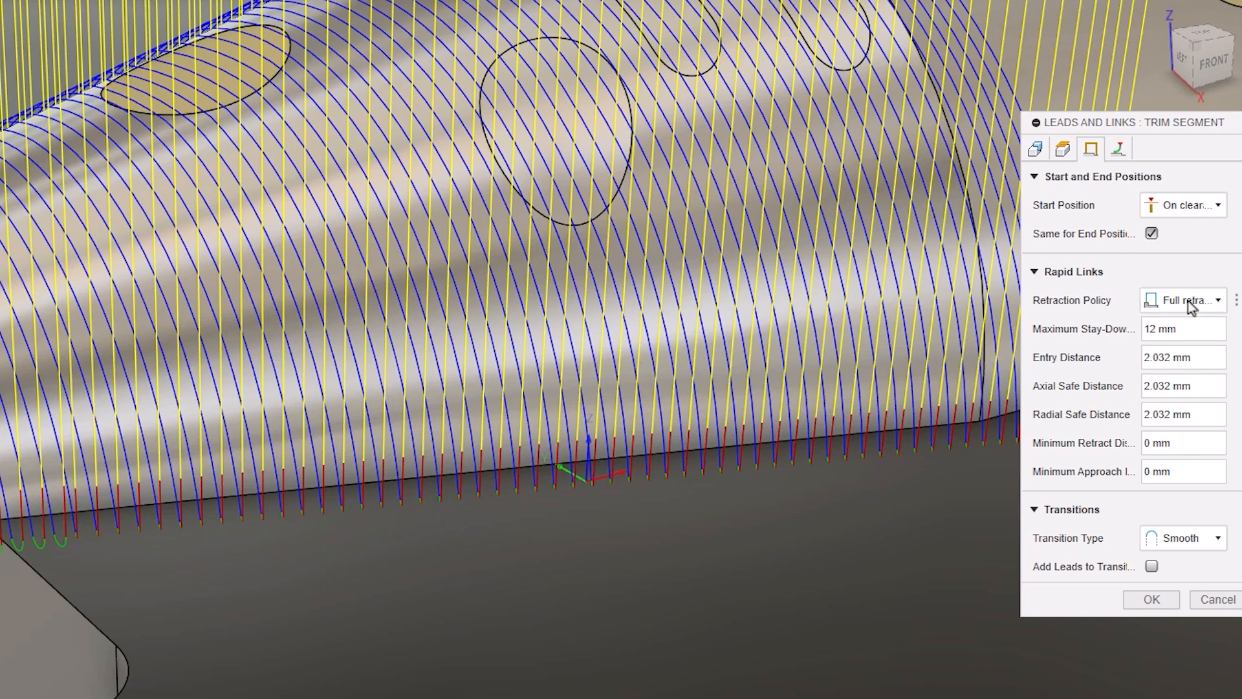
pyautogui.click(1119, 149)
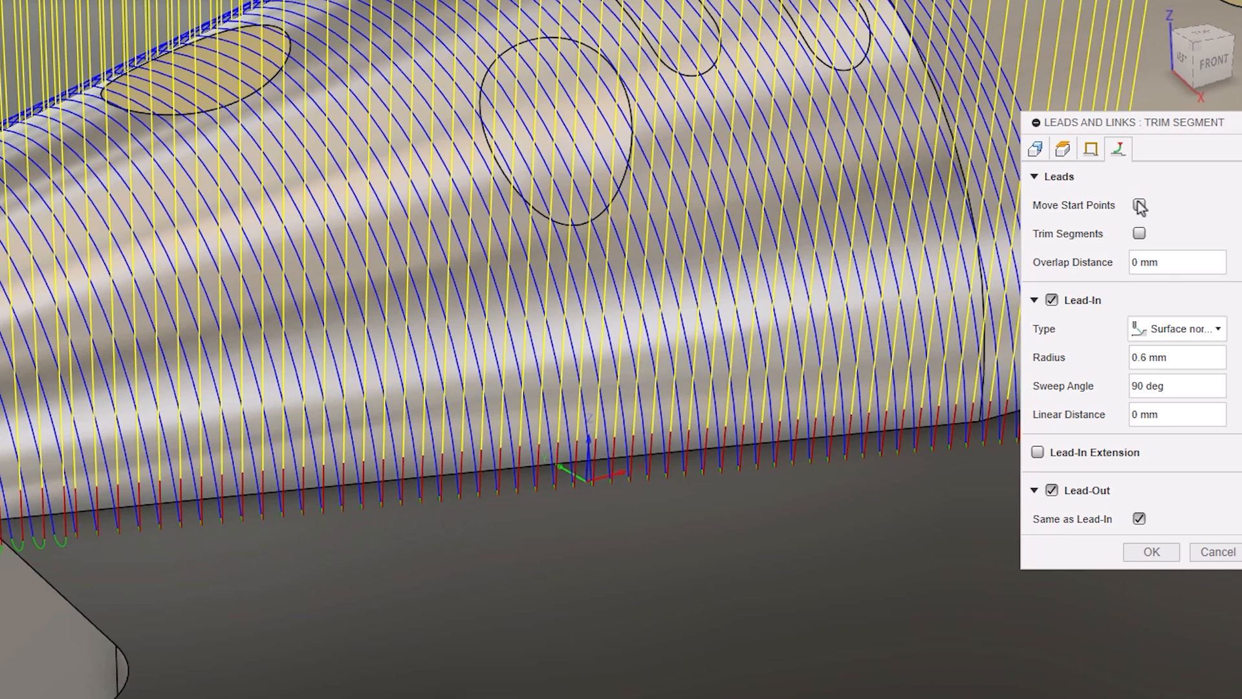
# Step: Enable Trim Segments with a 1 mm lead-in radius and confirm the edit
pyautogui.click(1139, 233)
pyautogui.write('1')
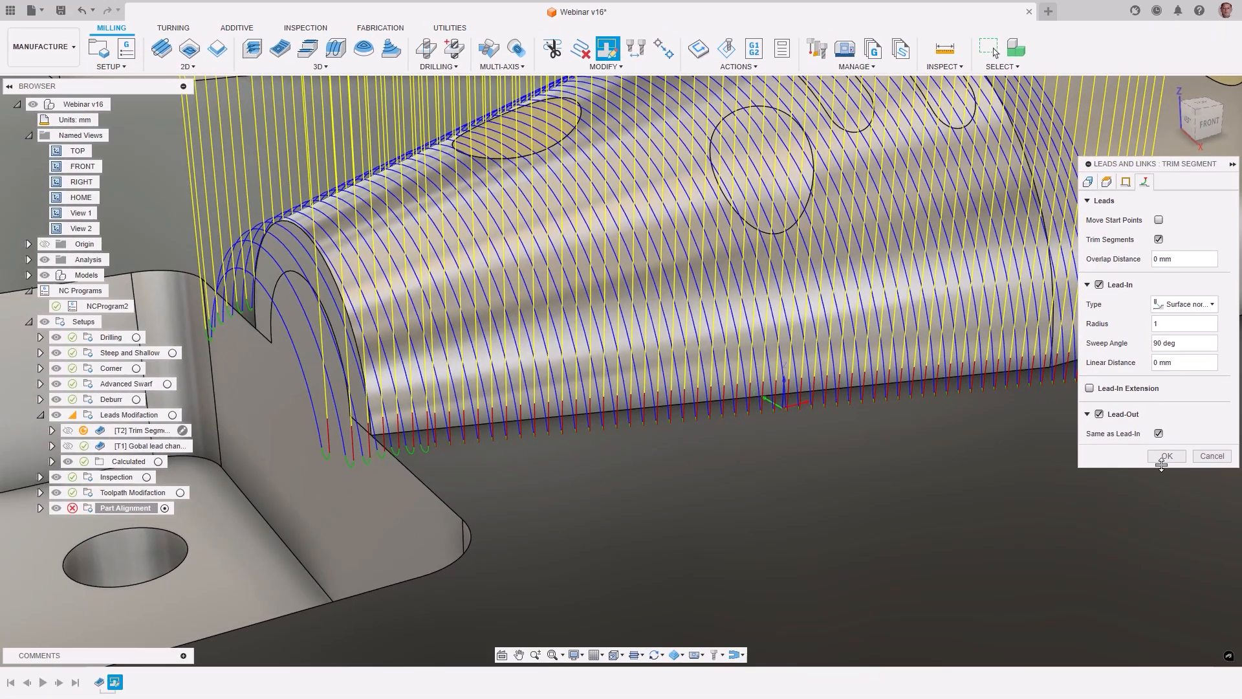
pyautogui.click(1165, 455)
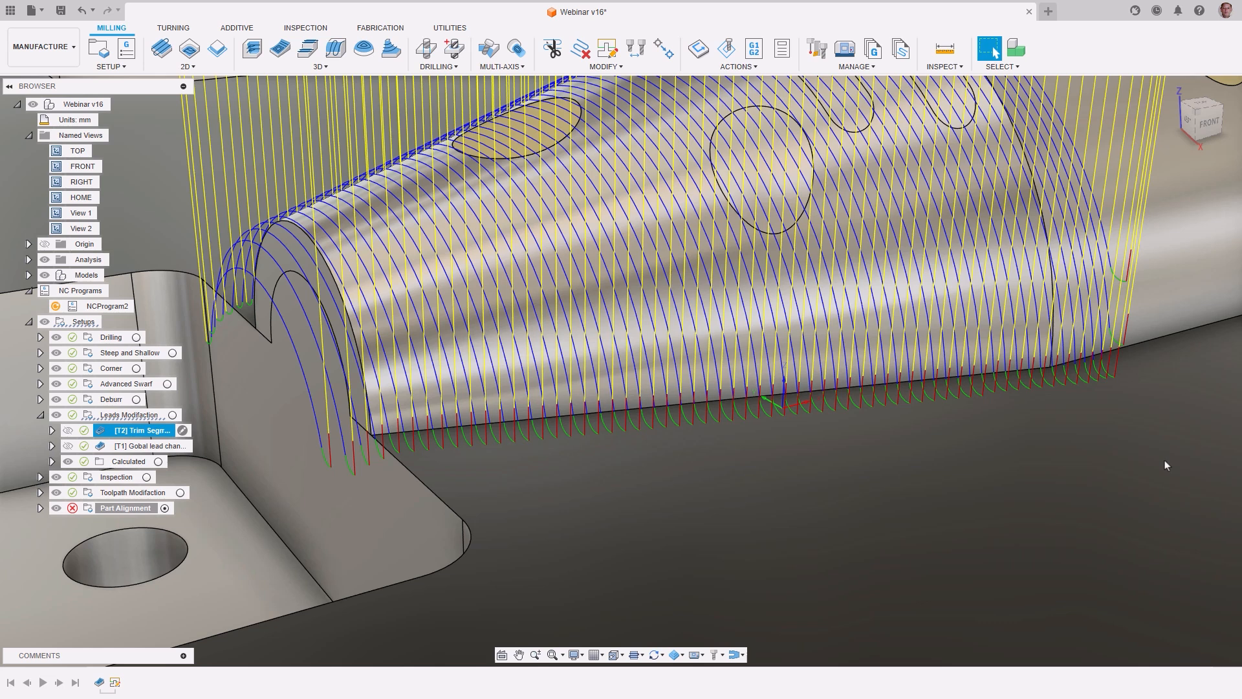
# Step: Reopen the Trim Segment edit and add a 3 mm extended-move lead-in extension
pyautogui.doubleClick(141, 429)
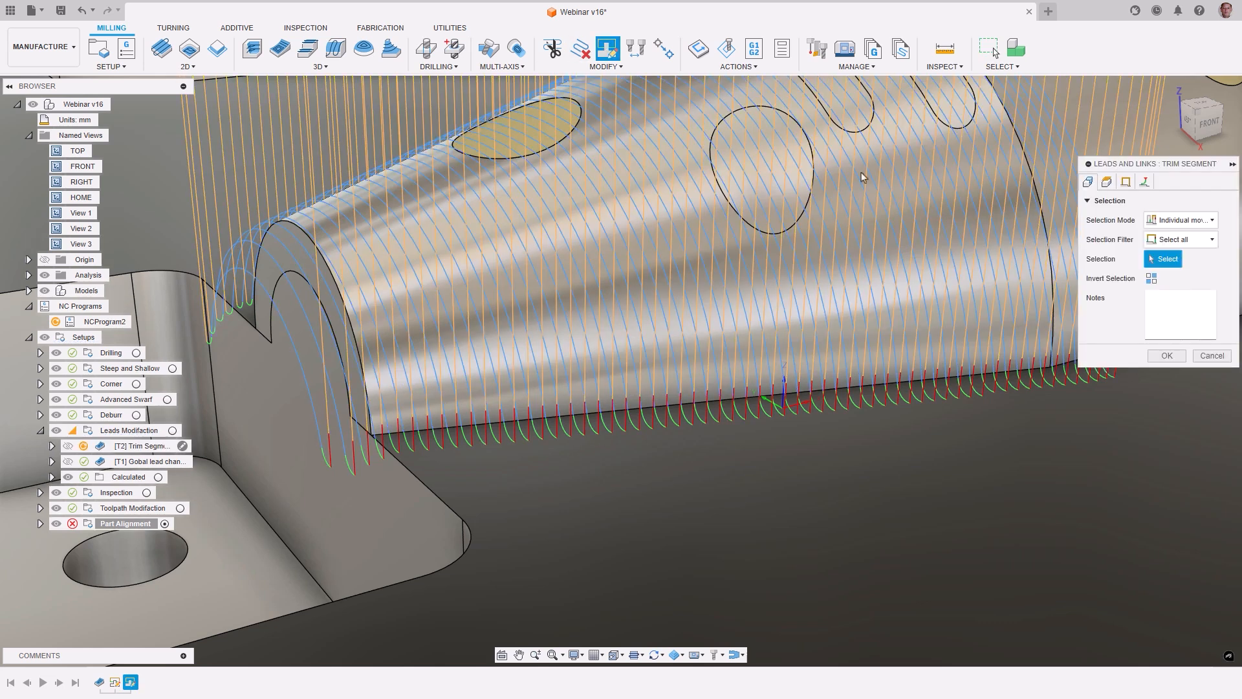
pyautogui.click(1147, 180)
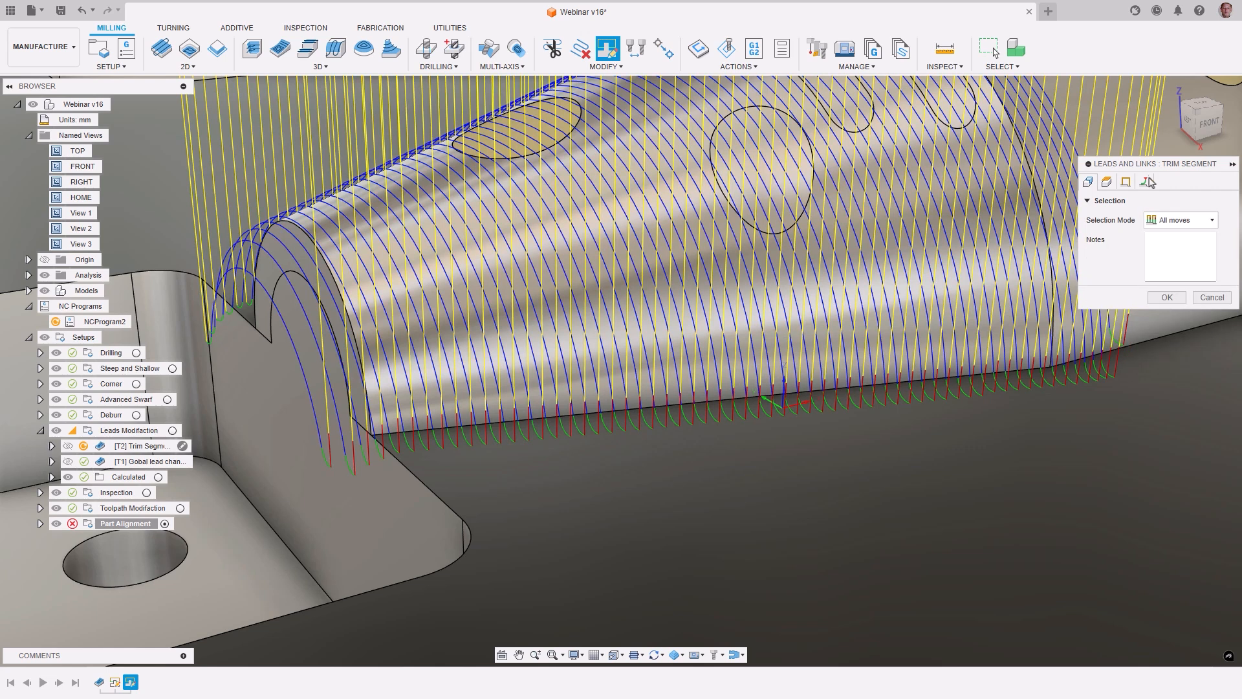
pyautogui.click(1144, 181)
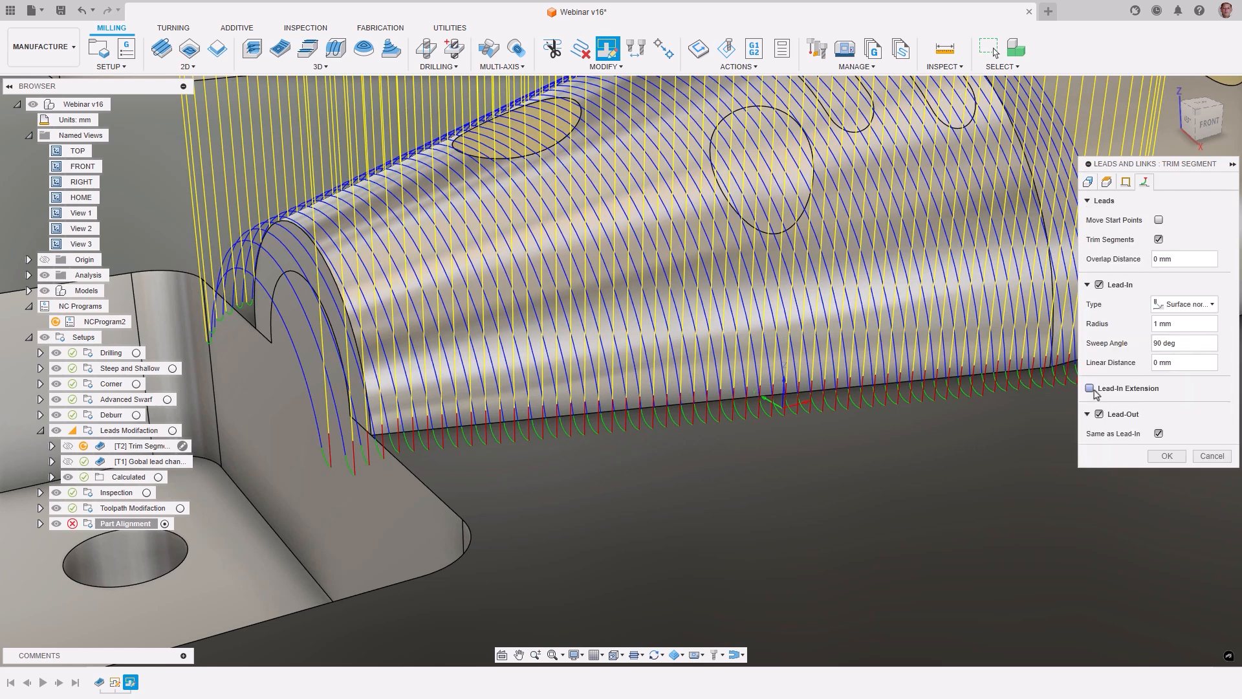
pyautogui.click(1090, 388)
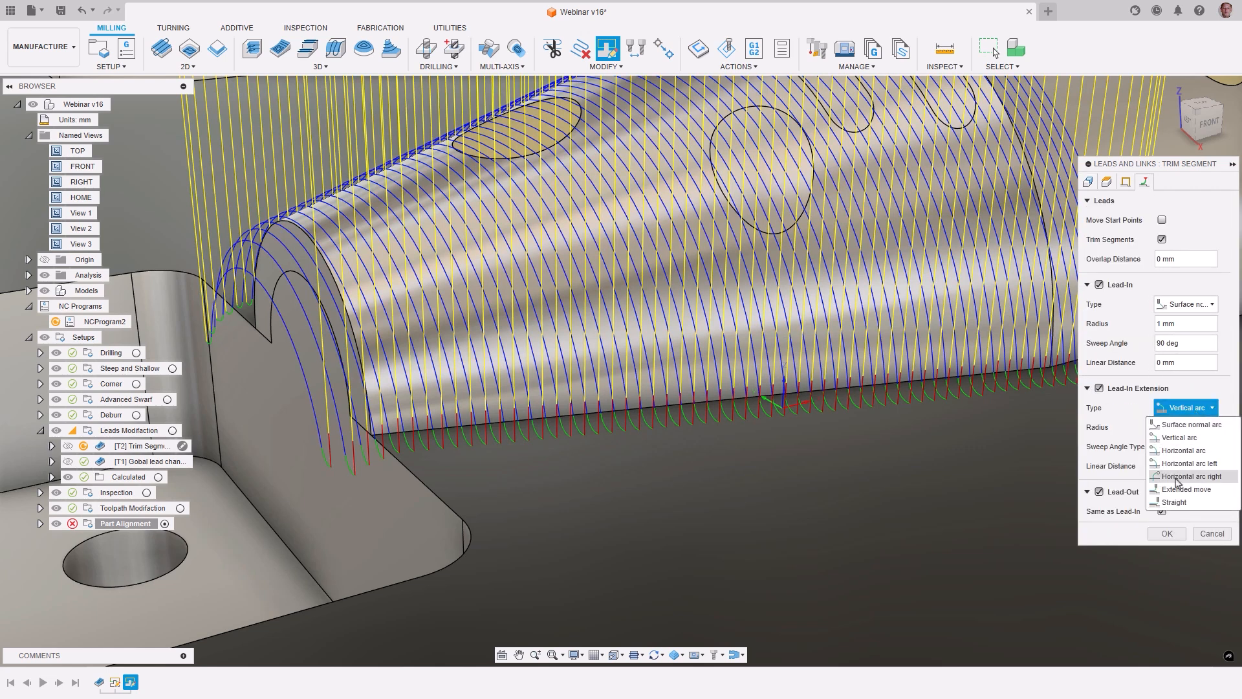
pyautogui.click(1186, 489)
pyautogui.write('3')
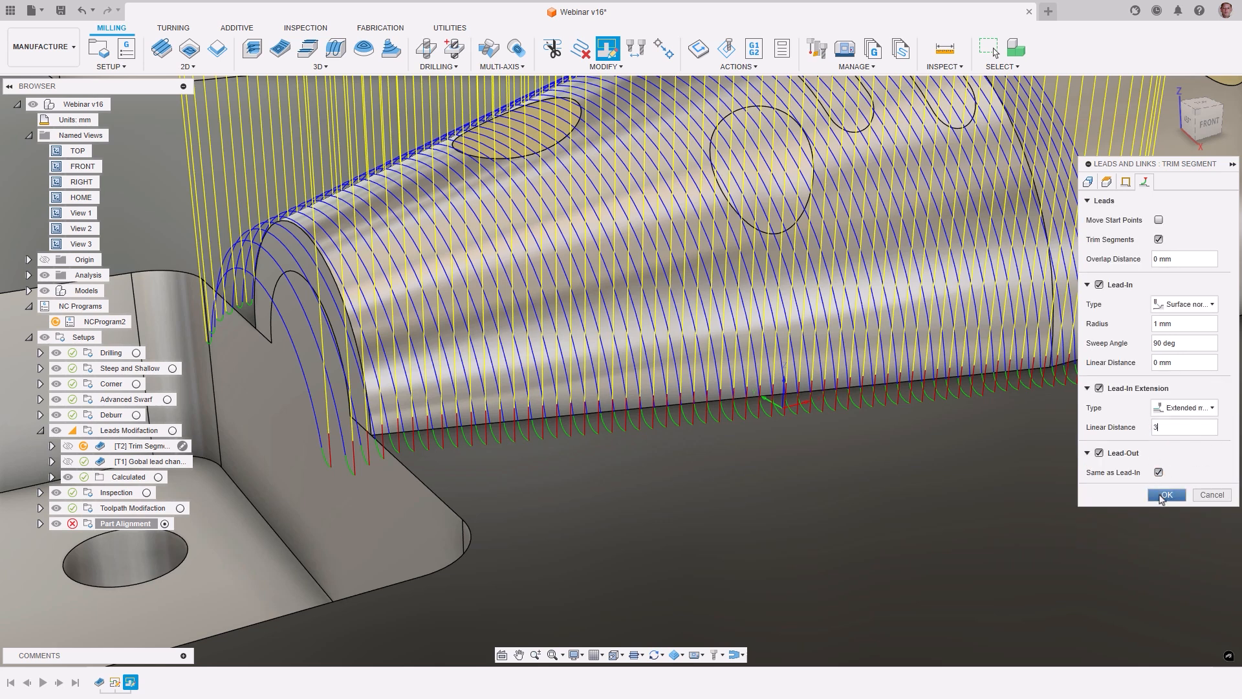
pyautogui.click(1166, 494)
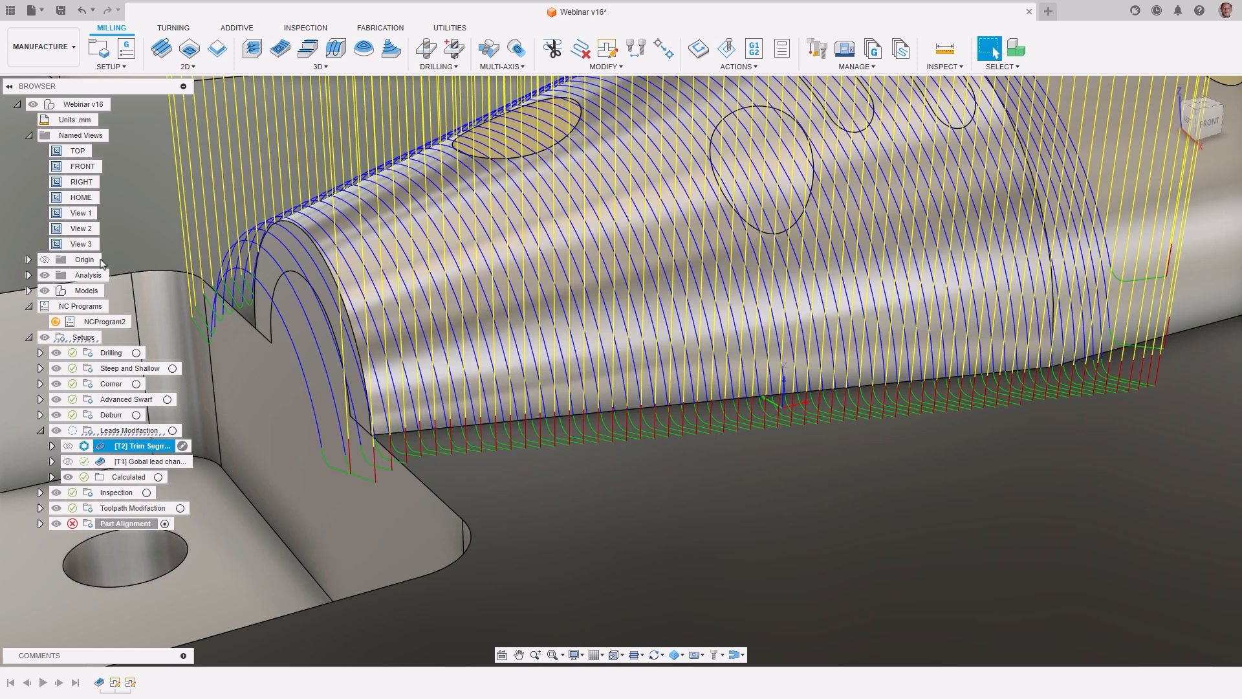
# Step: Set the cylindrical clearance origin to a selected point on the semicircular arc edge
pyautogui.click(82, 243)
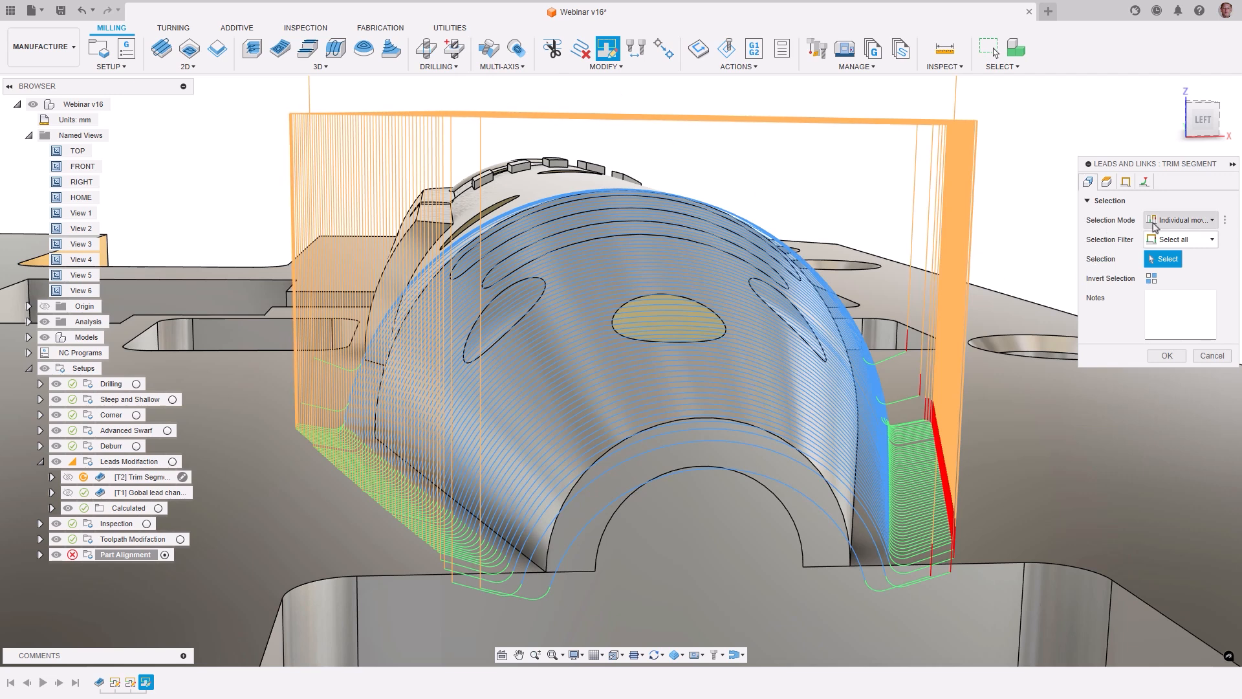
pyautogui.click(1106, 181)
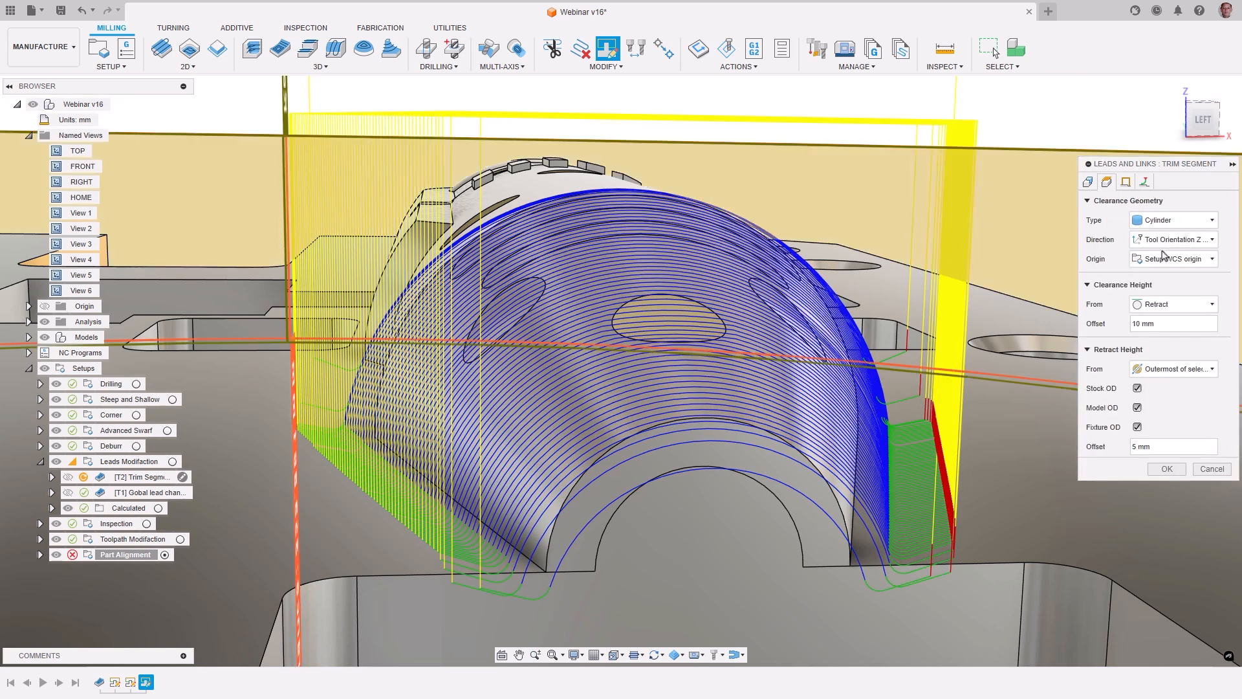
pyautogui.click(1173, 239)
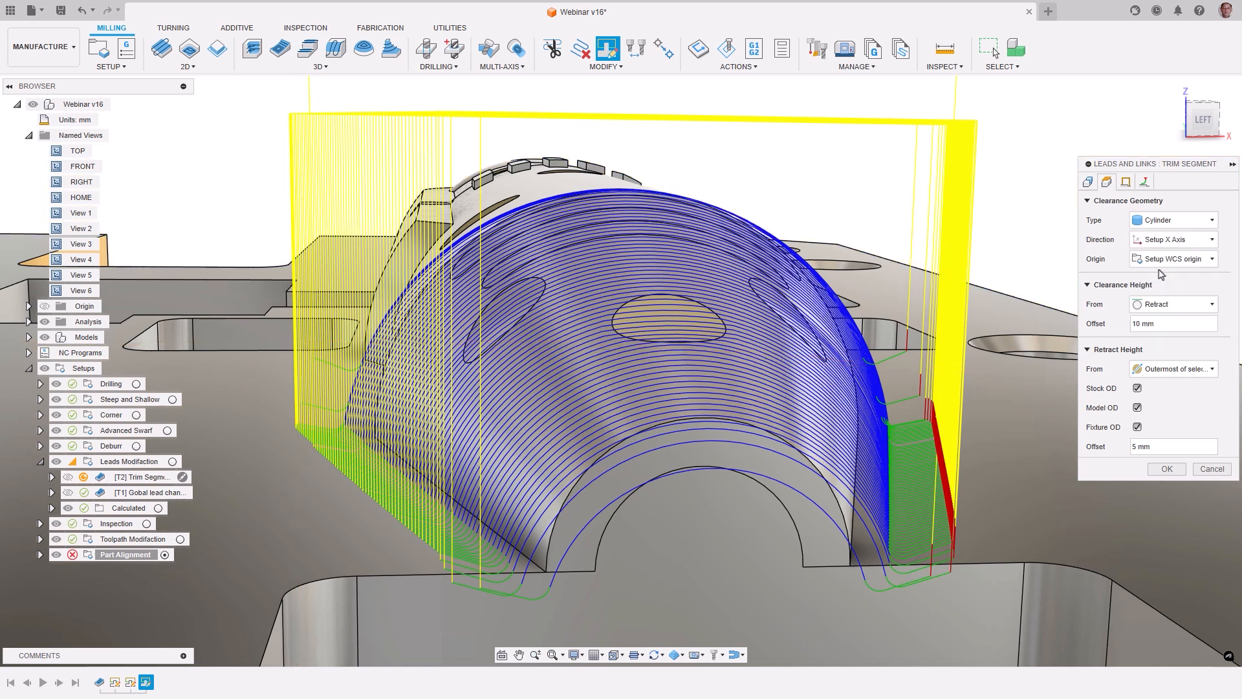
pyautogui.click(1172, 258)
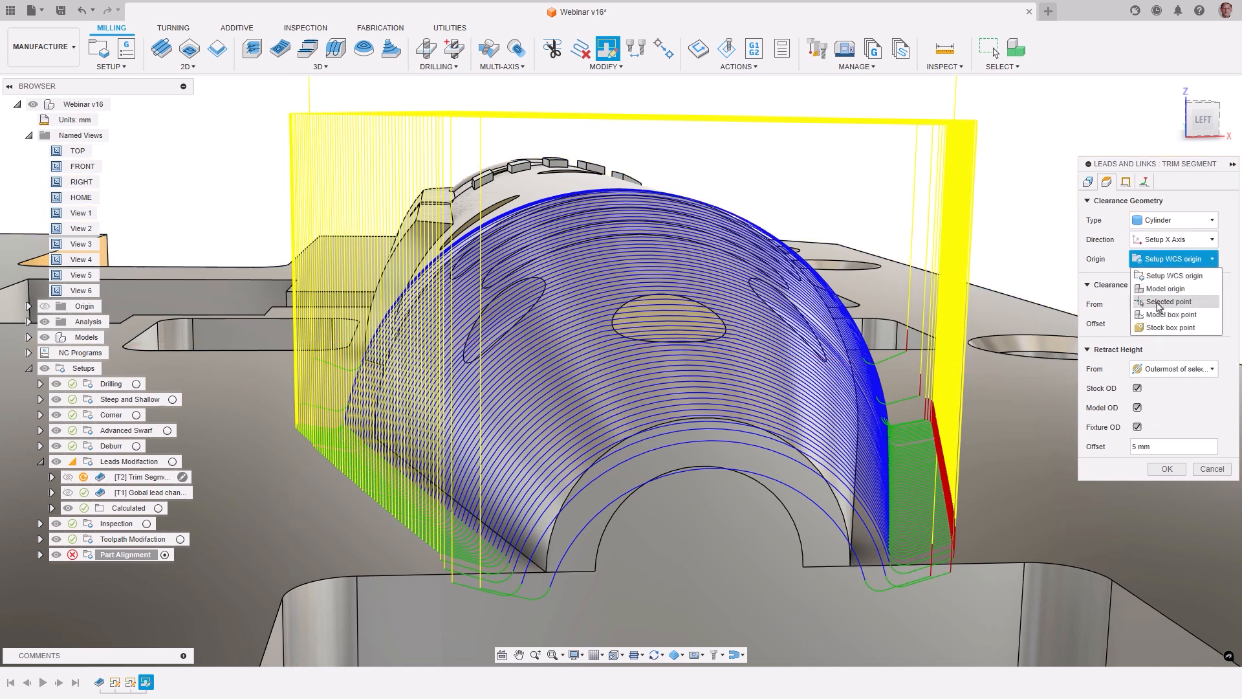
pyautogui.click(1166, 301)
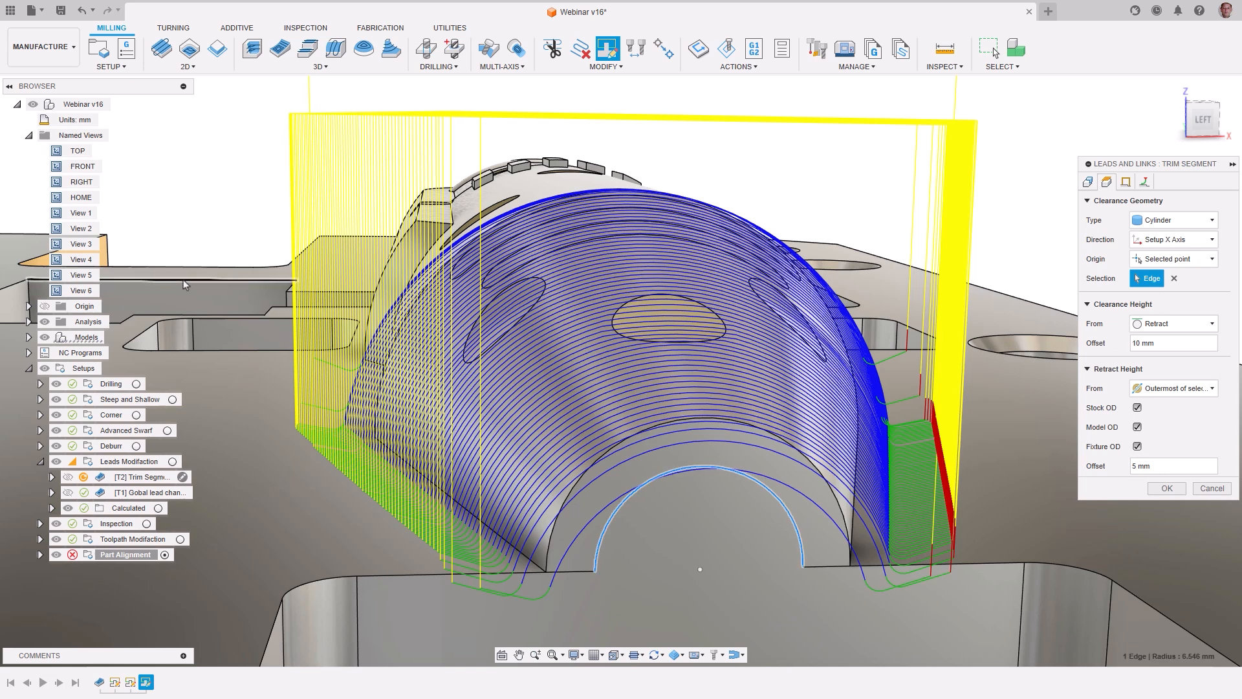
pyautogui.click(80, 259)
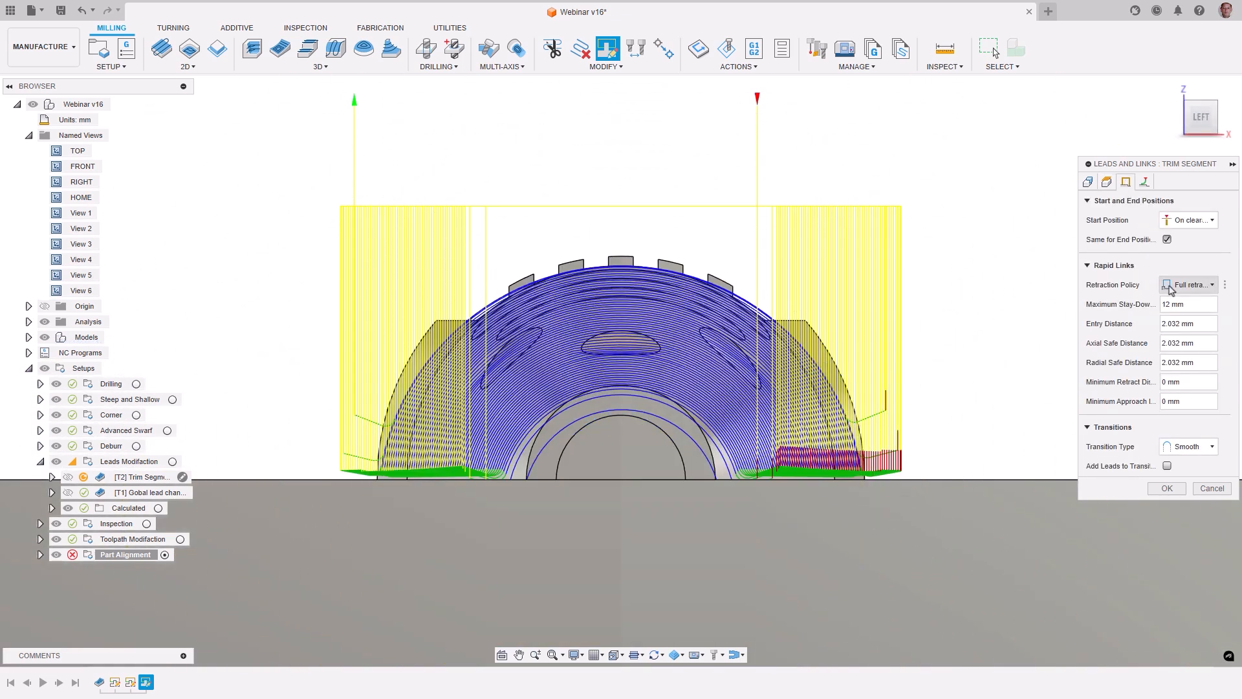
# Step: Review the Linking tab's Full retract retraction policy
pyautogui.click(1189, 285)
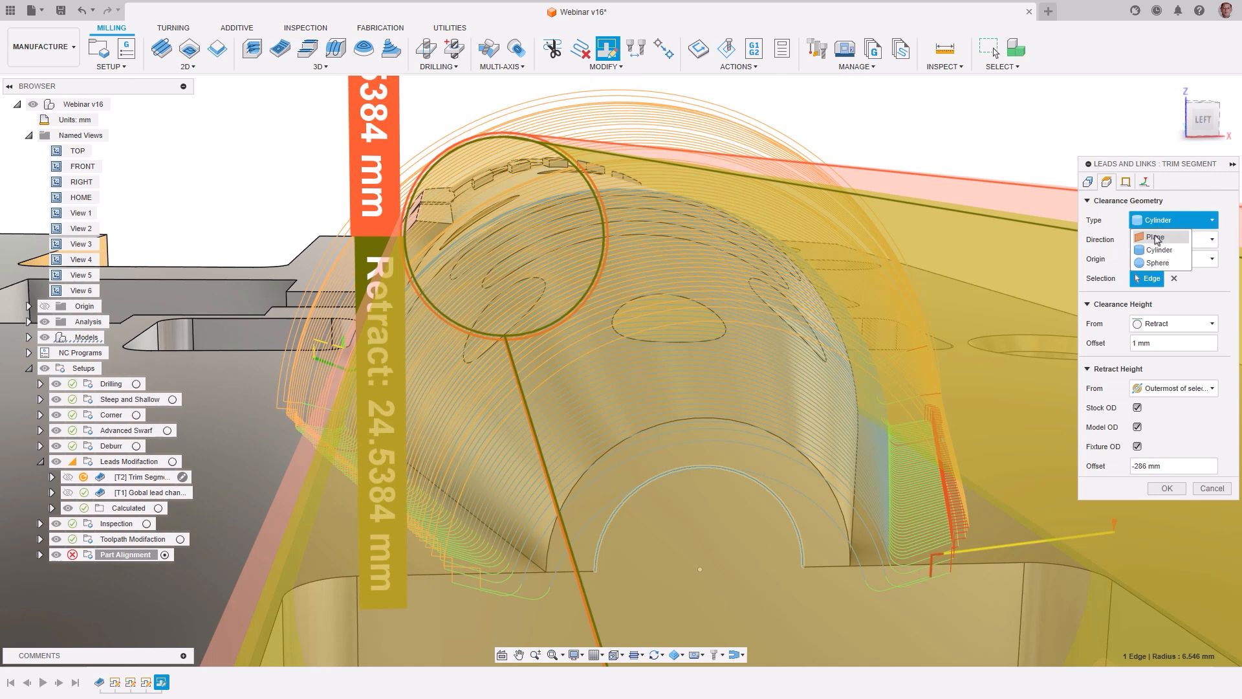
# Step: Change the clearance to a plane along the setup Z axis and confirm the edit
pyautogui.click(1156, 236)
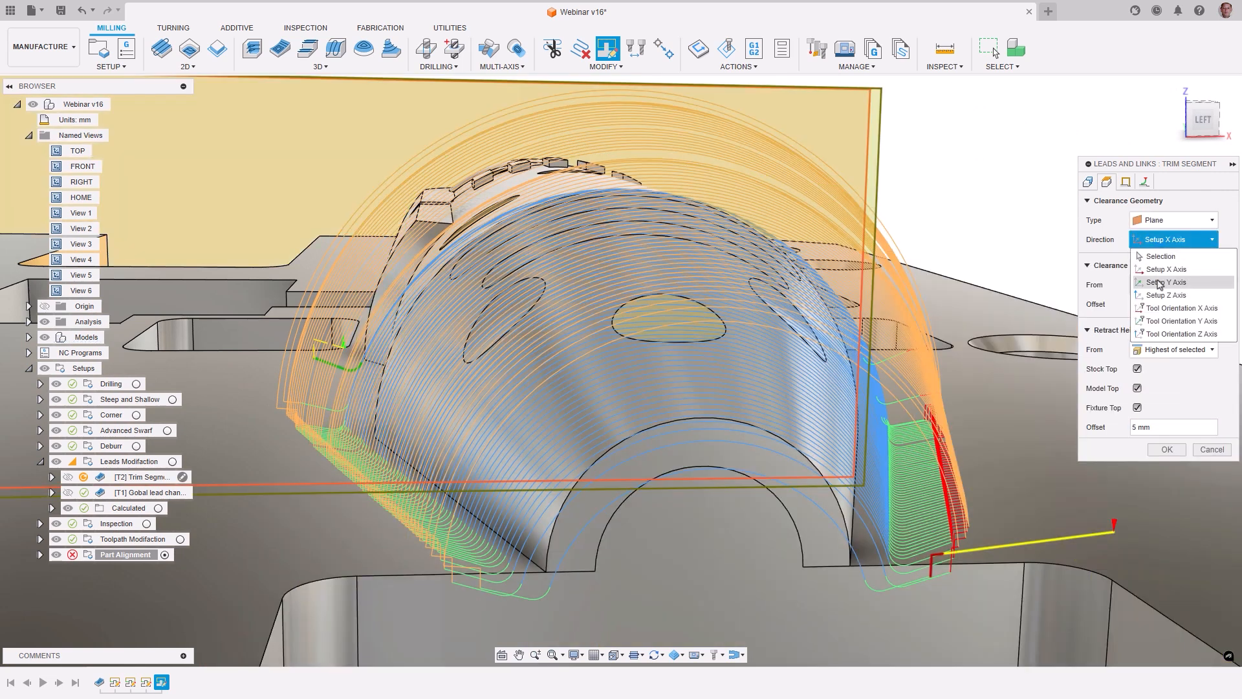
pyautogui.click(1166, 295)
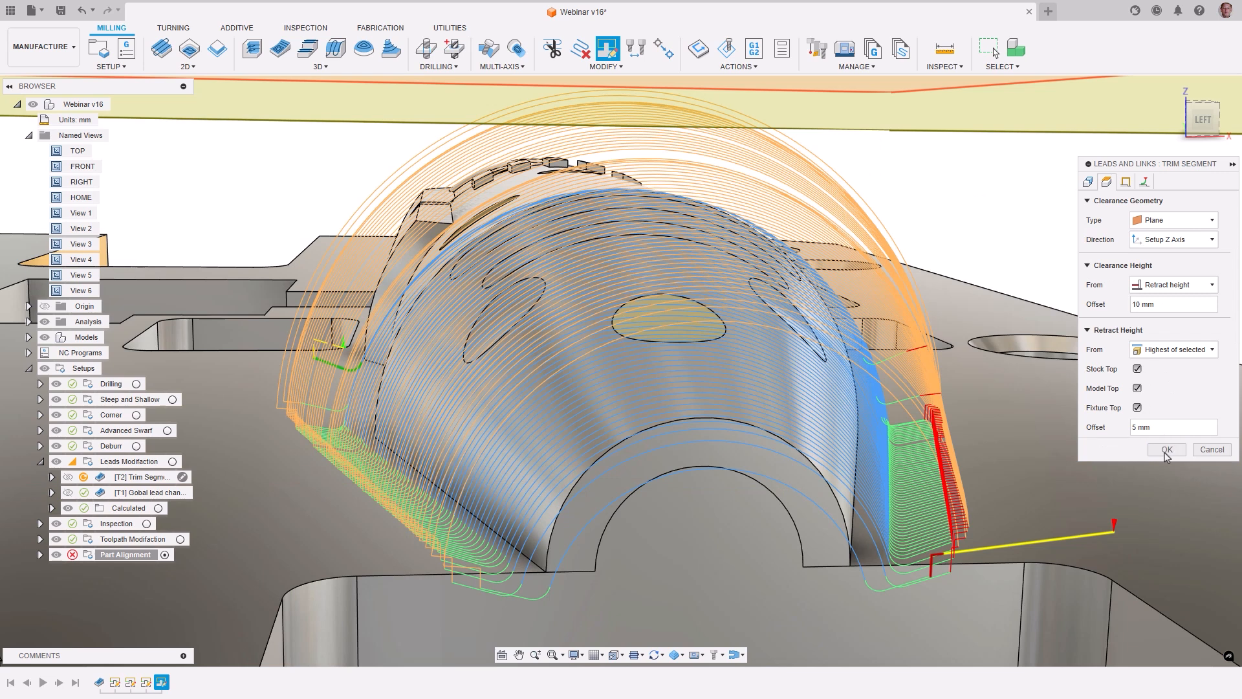
pyautogui.click(1165, 449)
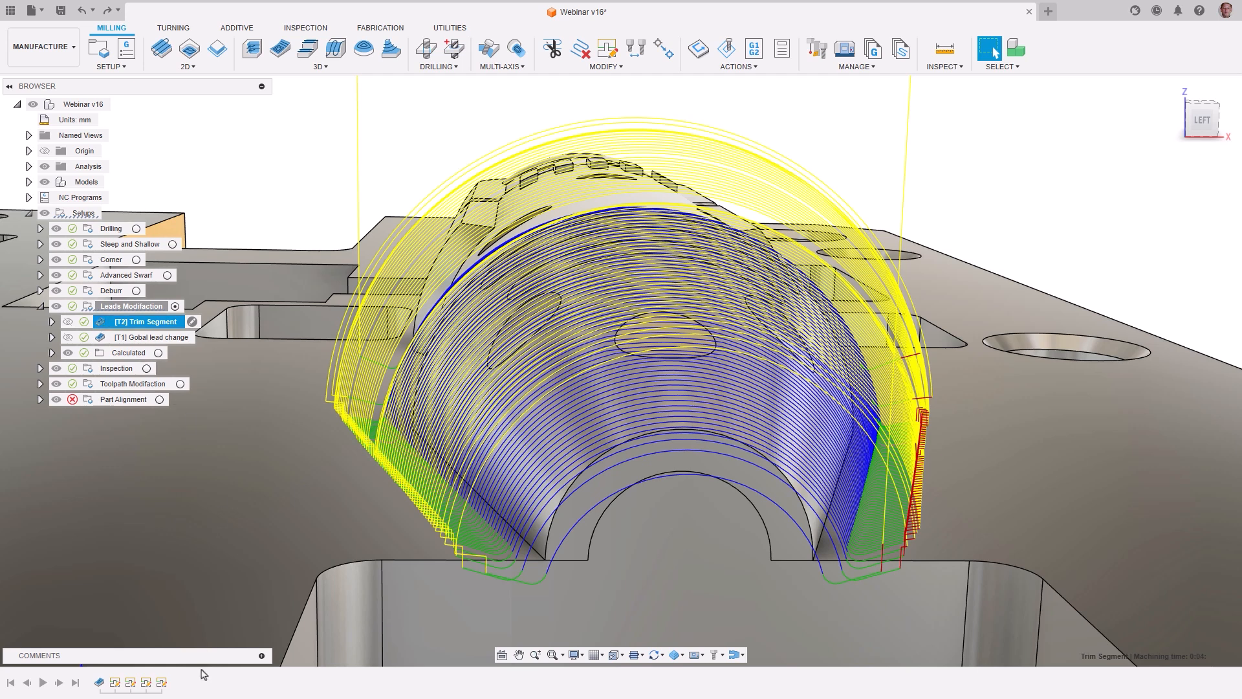
# Step: Shorten the Trim Segment lead-in extension to 1 mm, then switch to 'leads mods tool exit v4'
pyautogui.rightClick(162, 681)
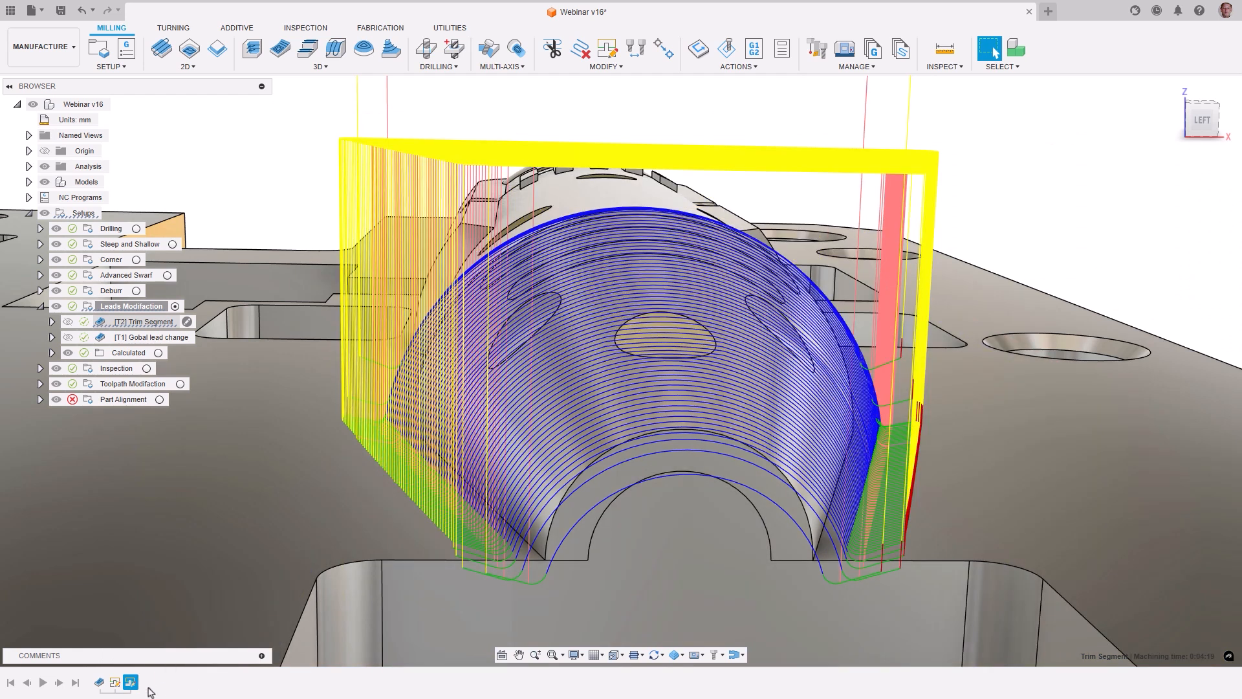
pyautogui.rightClick(130, 682)
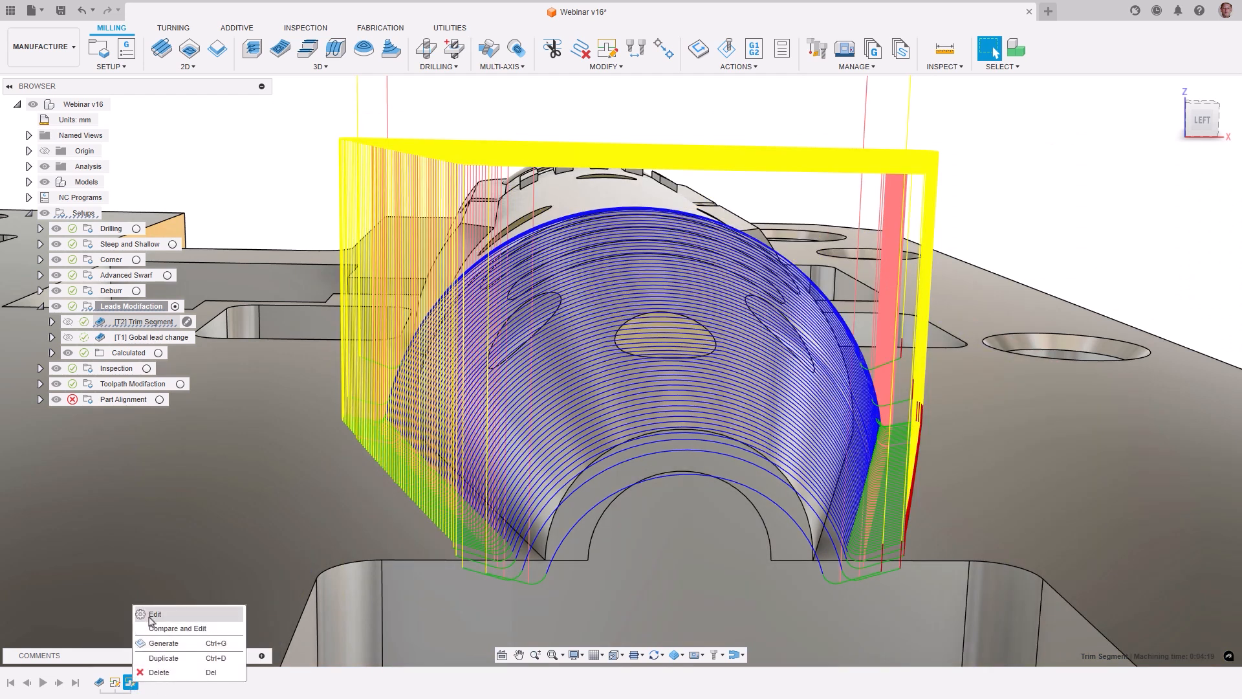
pyautogui.click(154, 614)
pyautogui.write('1')
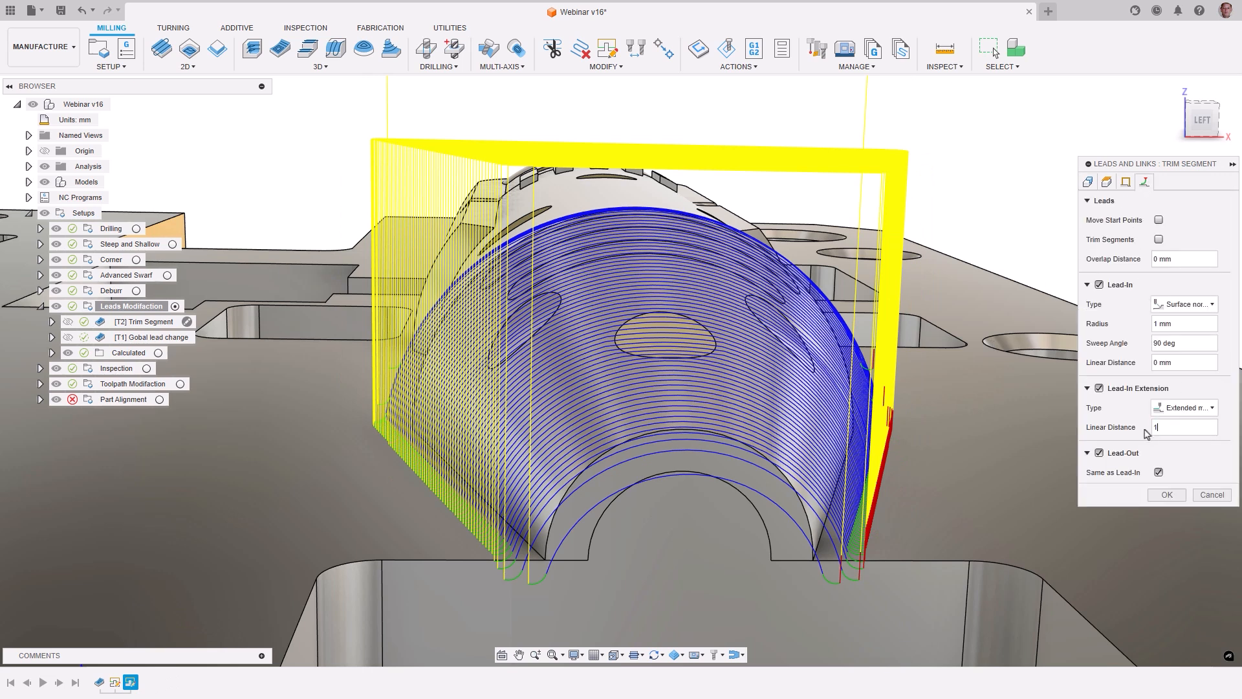
pyautogui.click(1165, 495)
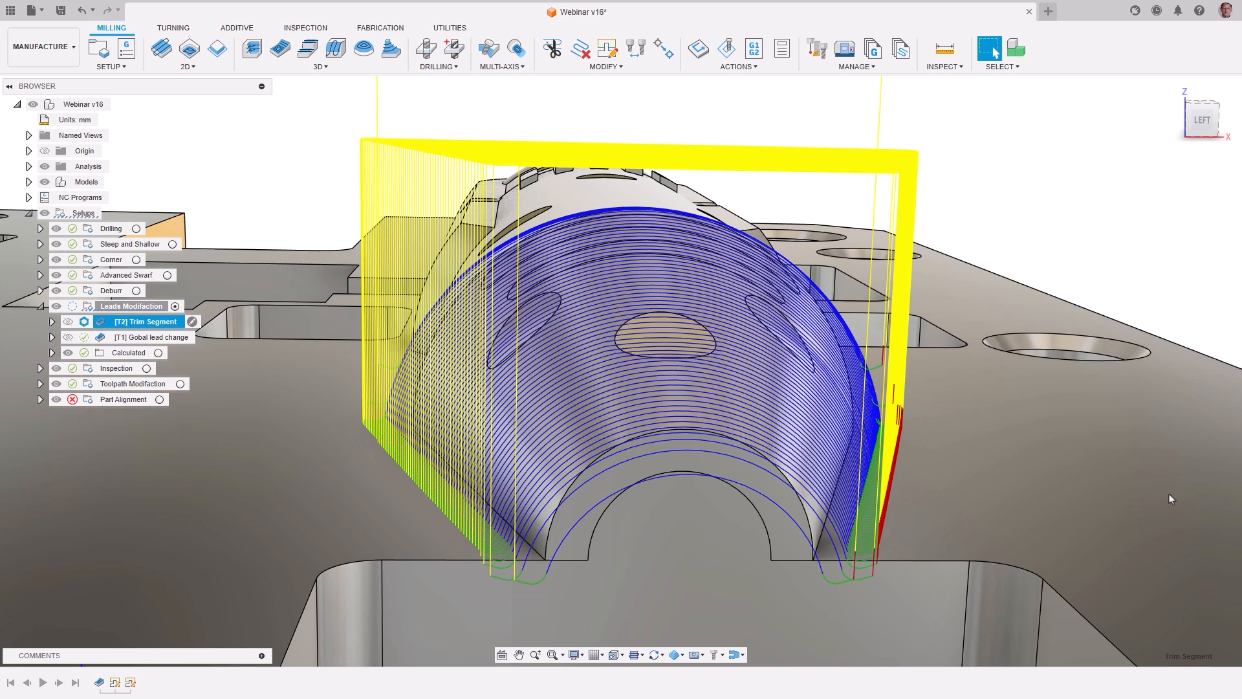
pyautogui.click(805, 11)
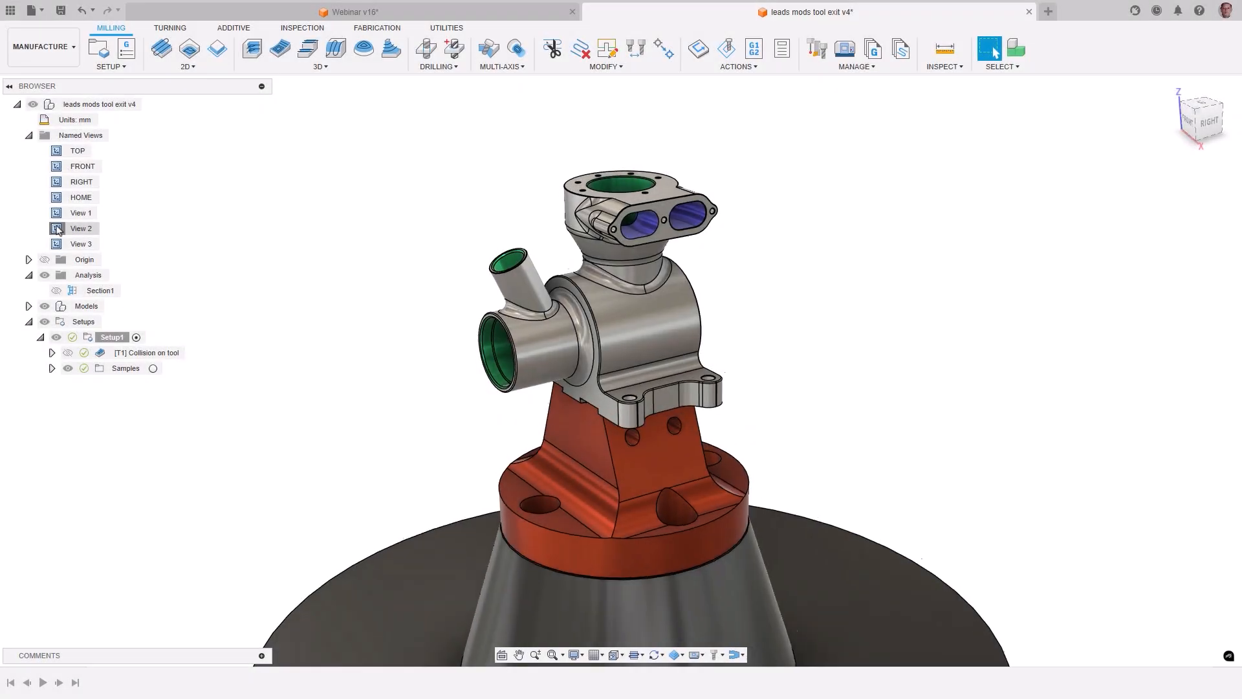
# Step: From View 2, find the rapid-move-into-stock collision and open the 'Collision on tool' operation
pyautogui.click(148, 353)
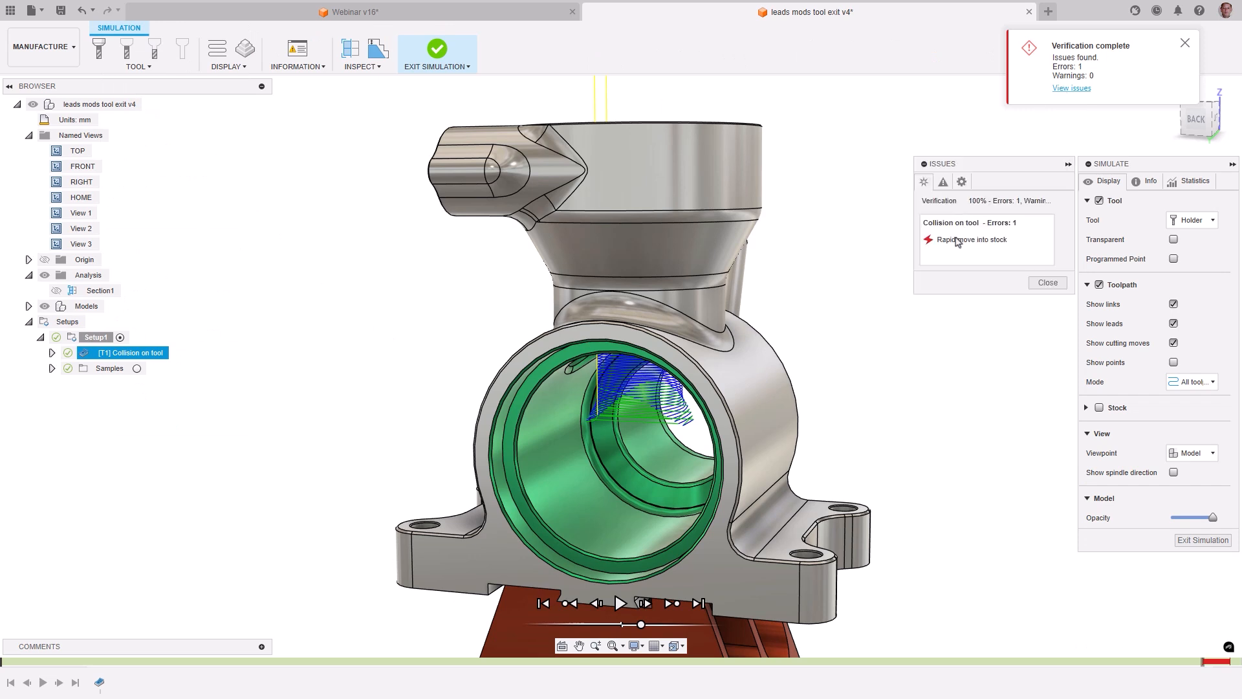
pyautogui.click(970, 239)
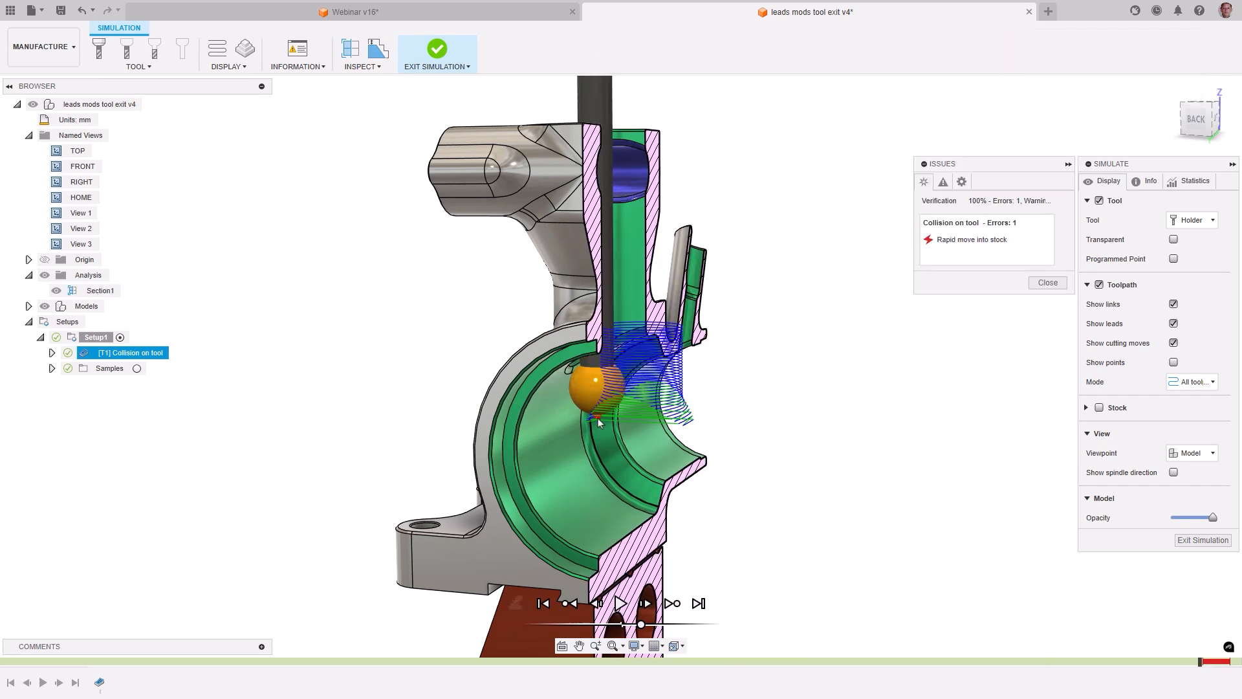
pyautogui.click(968, 240)
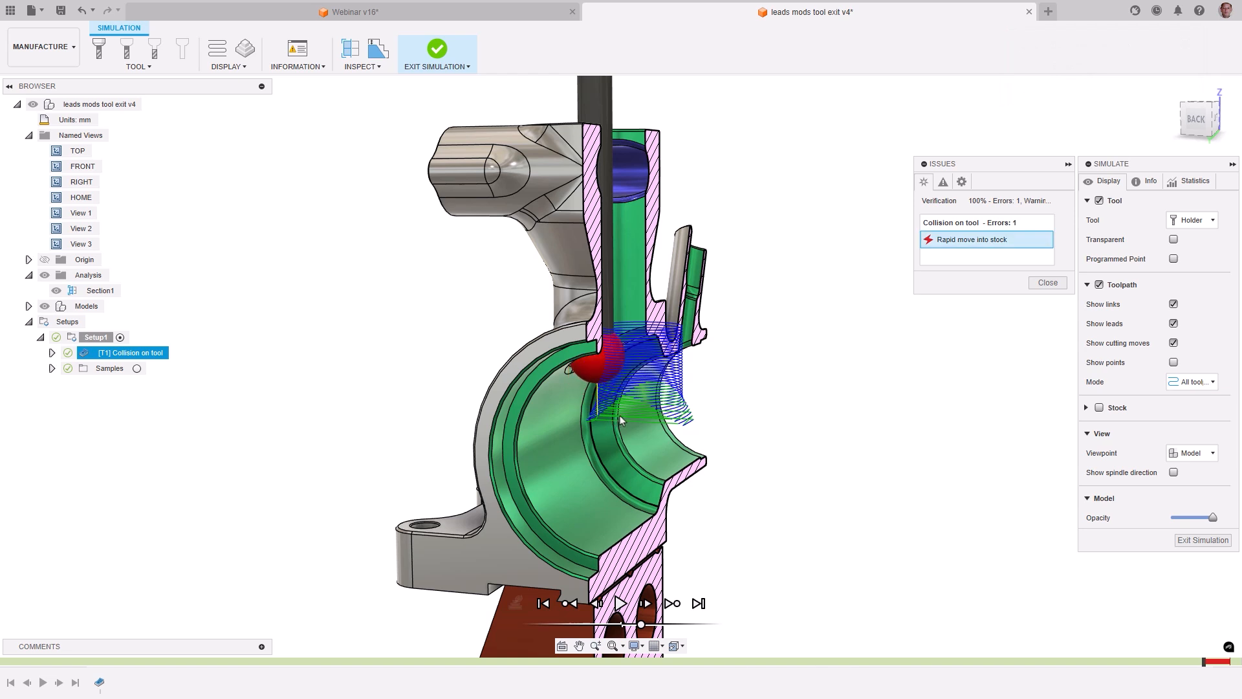
pyautogui.click(436, 54)
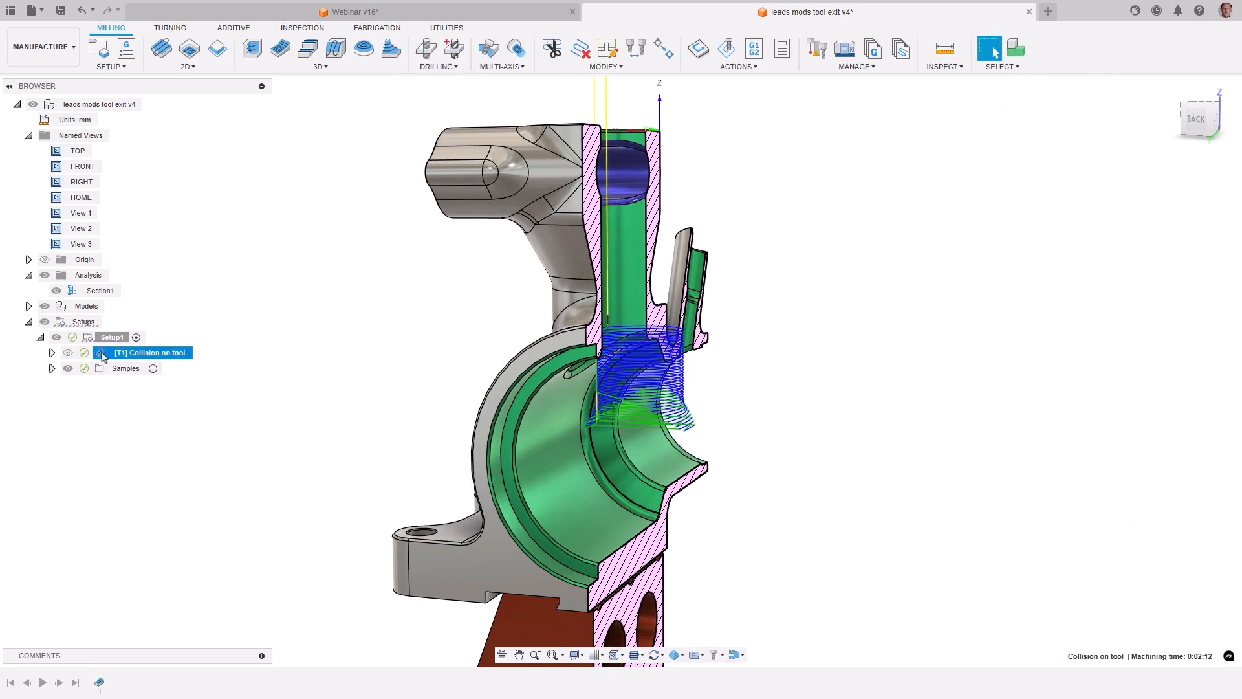
pyautogui.doubleClick(148, 352)
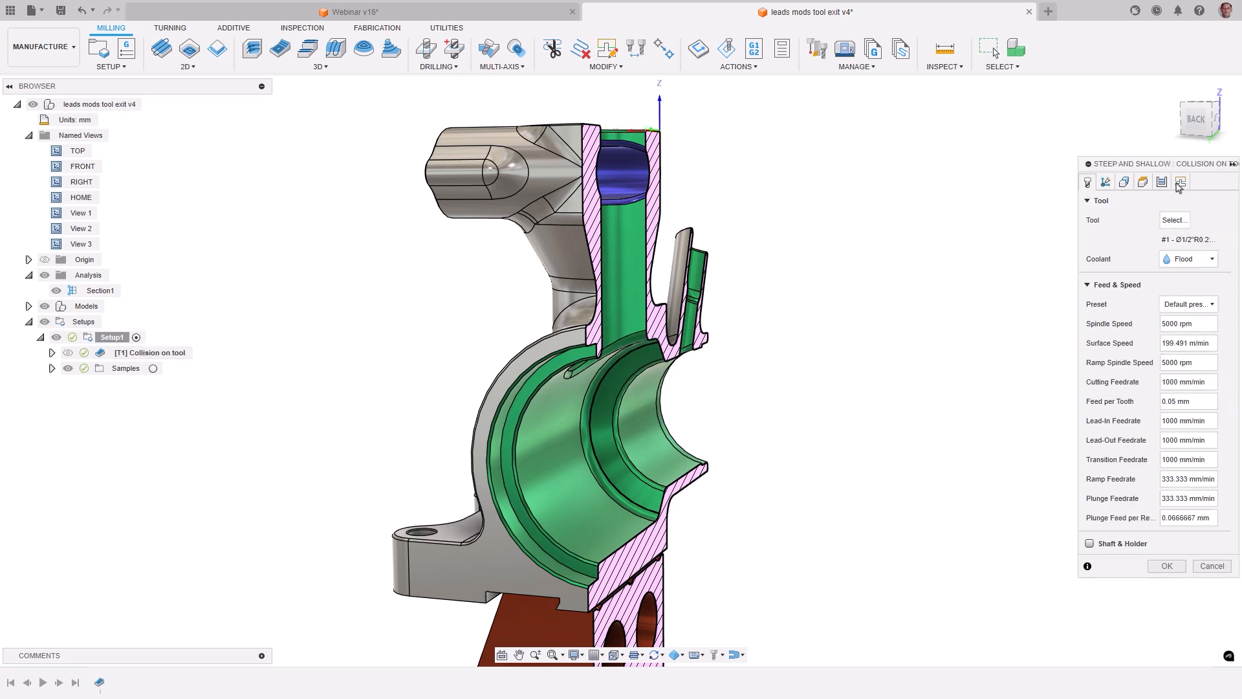
pyautogui.click(1180, 181)
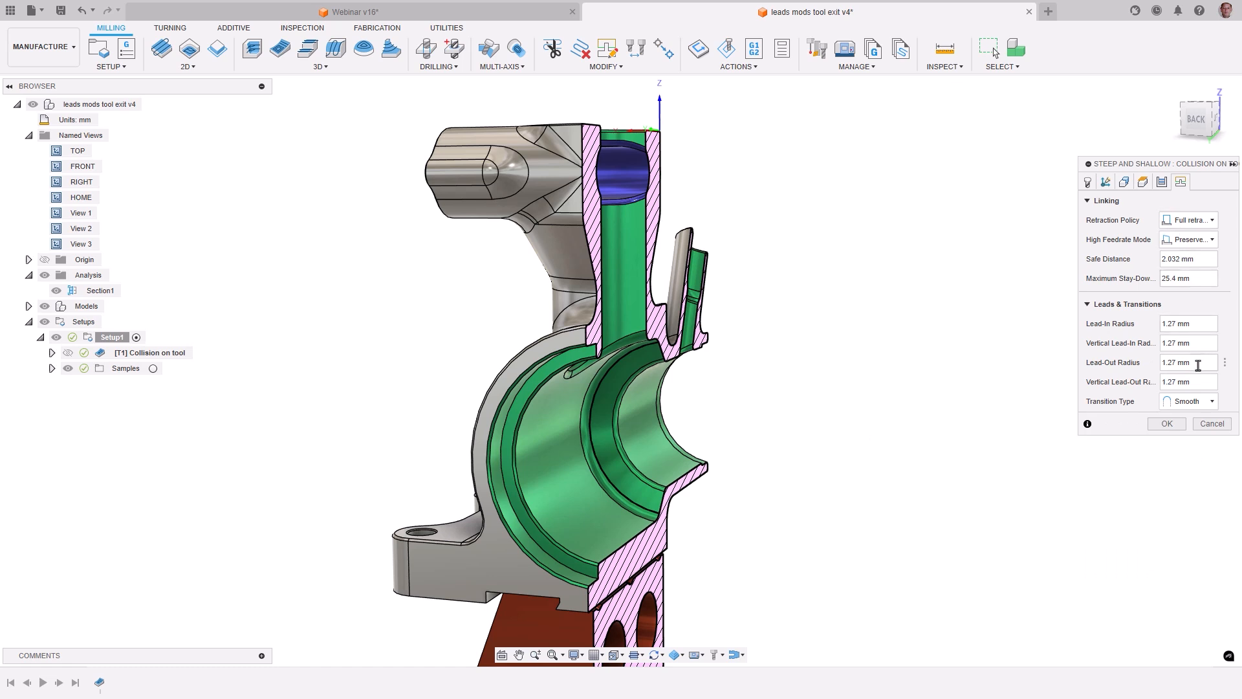
pyautogui.moveTo(1212, 423)
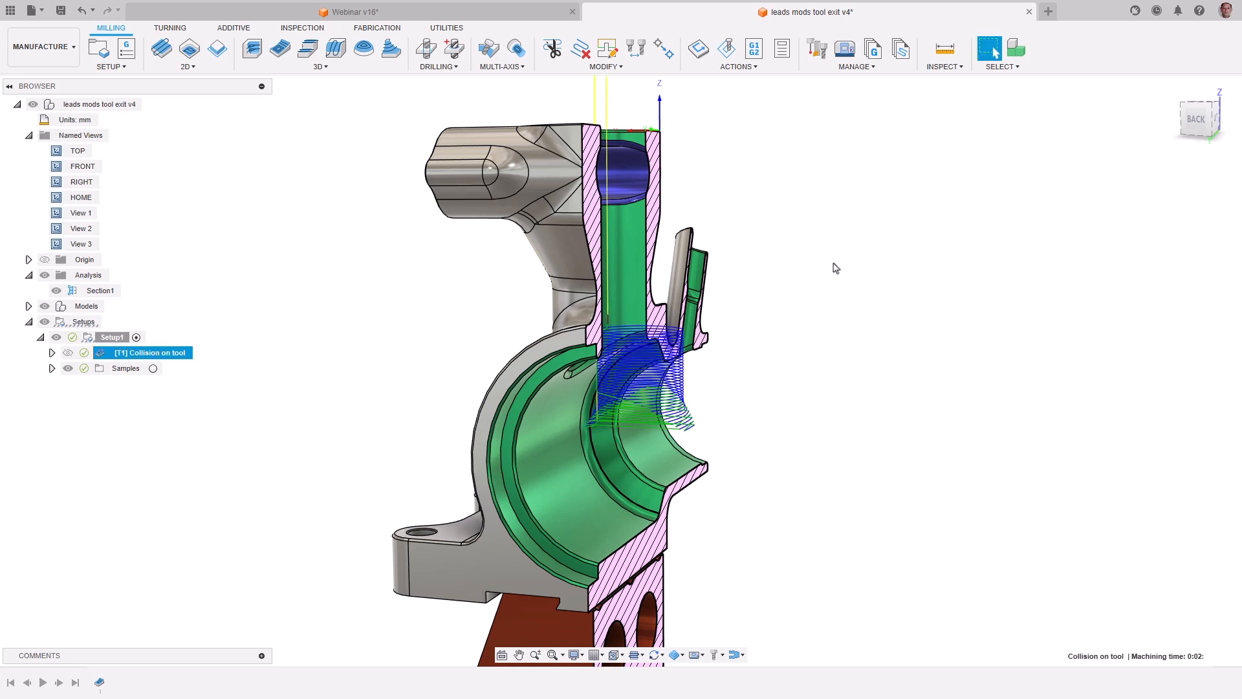
pyautogui.doubleClick(146, 352)
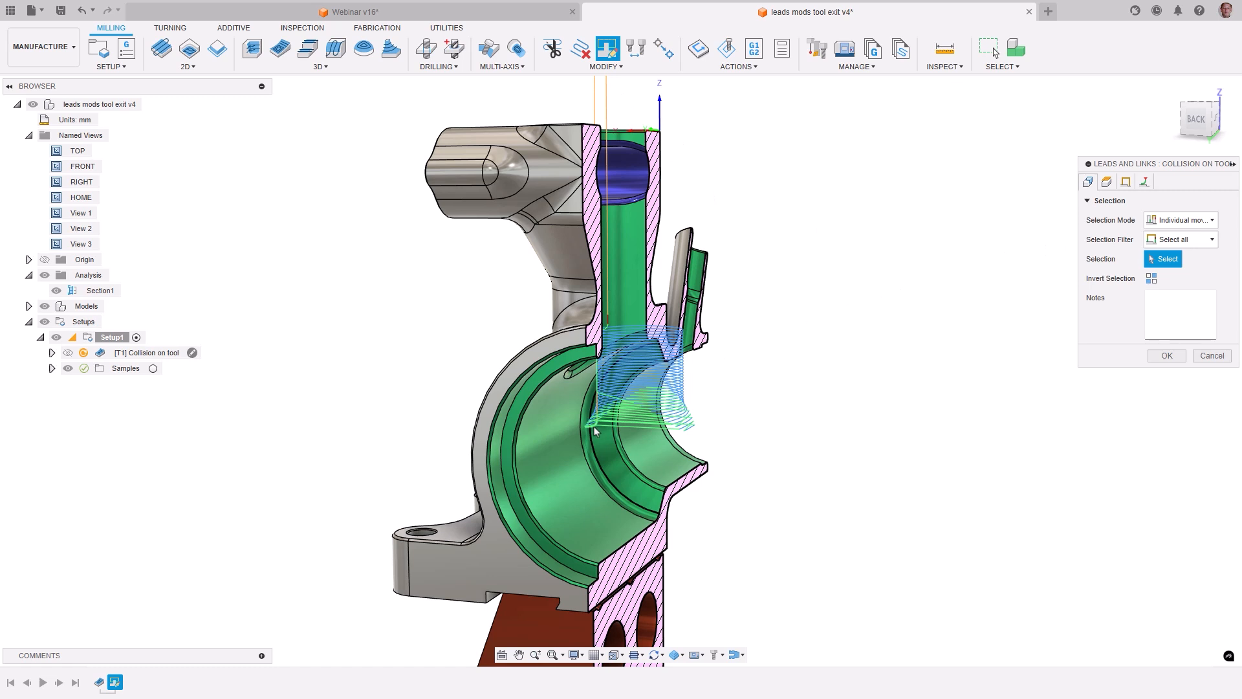
# Step: Trim the final pass with a surface-normal 10 mm lead-in extension arc and confirm
pyautogui.click(594, 427)
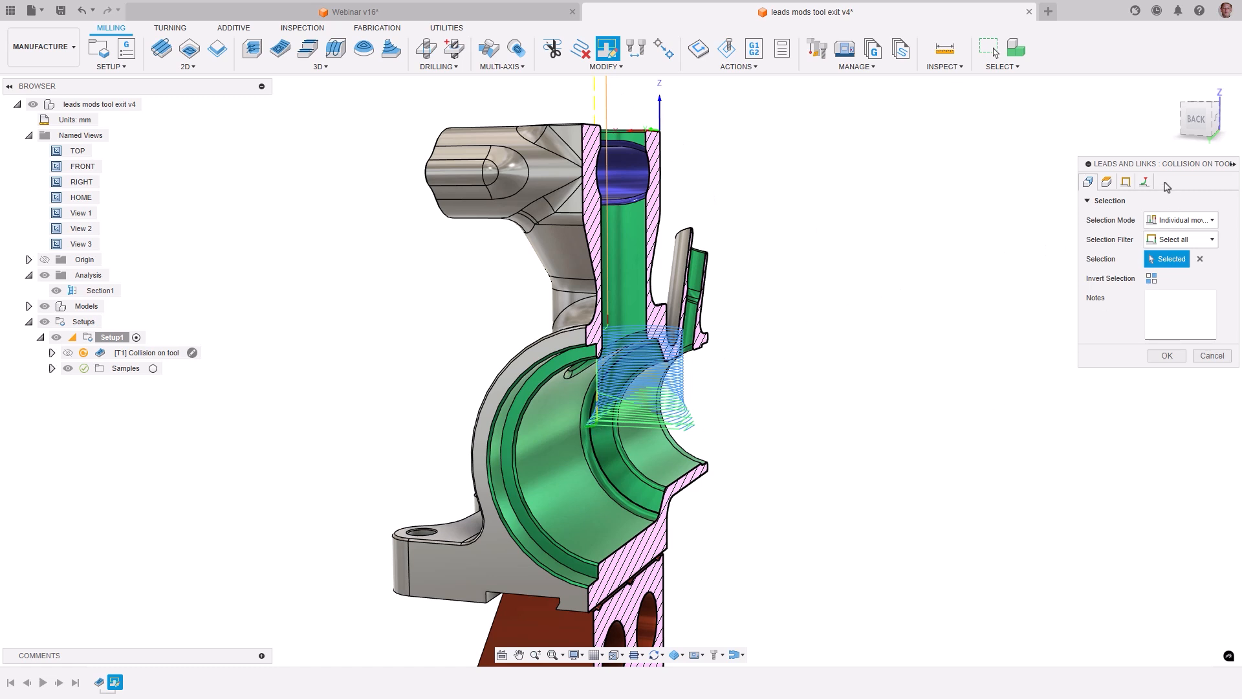
pyautogui.click(1143, 181)
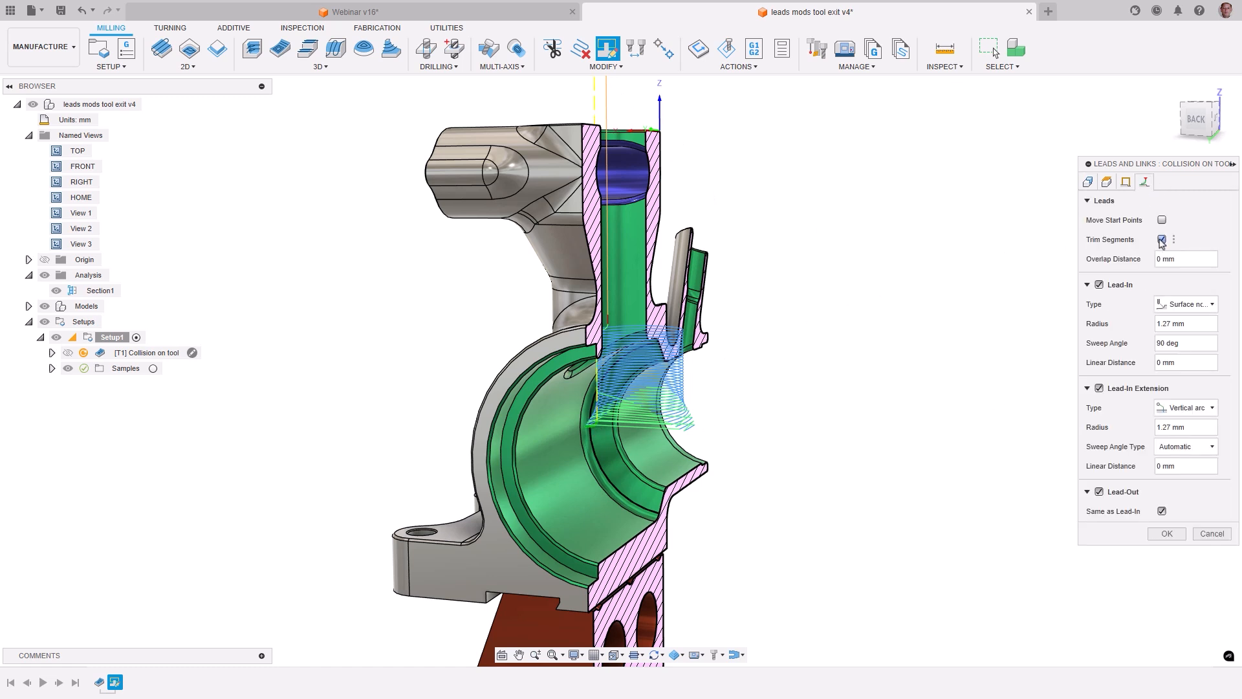
pyautogui.click(1186, 406)
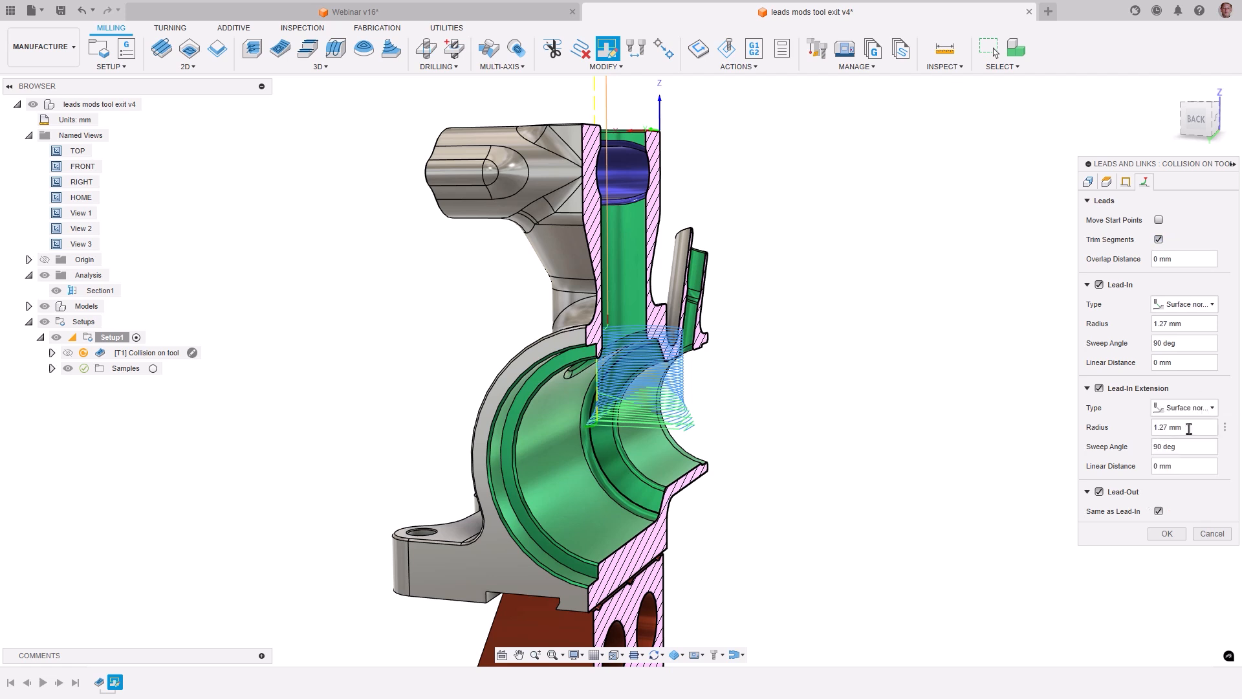
pyautogui.write('10')
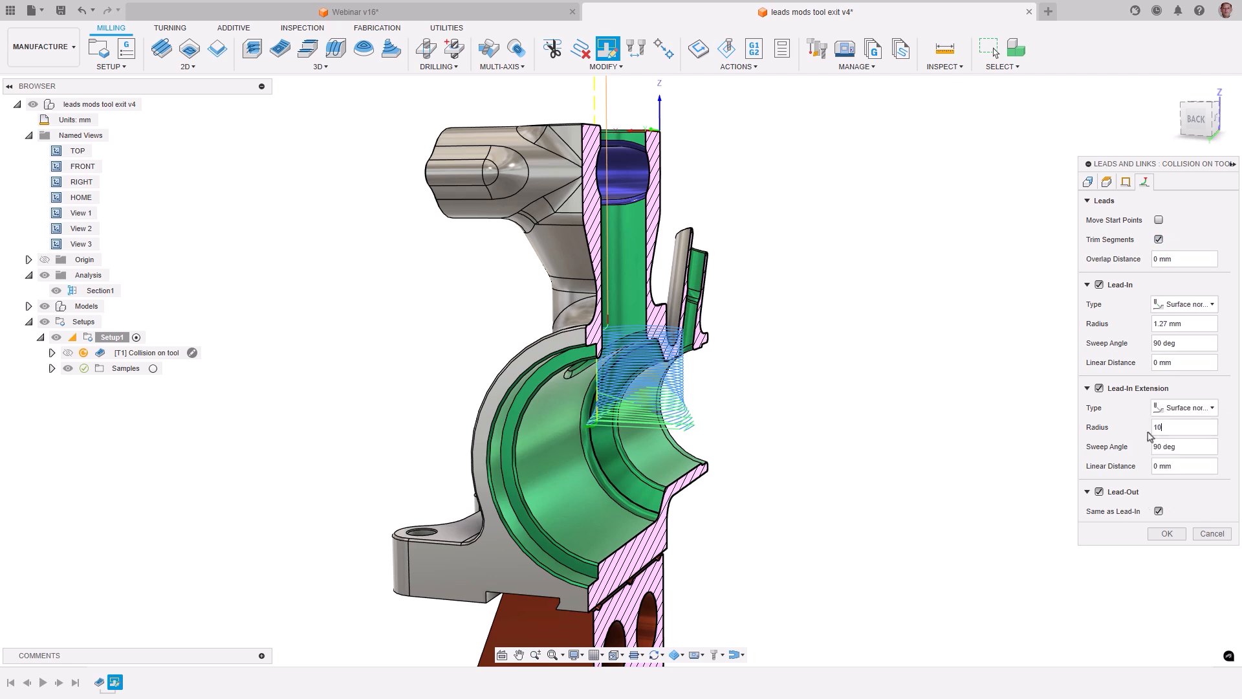
pyautogui.click(1165, 533)
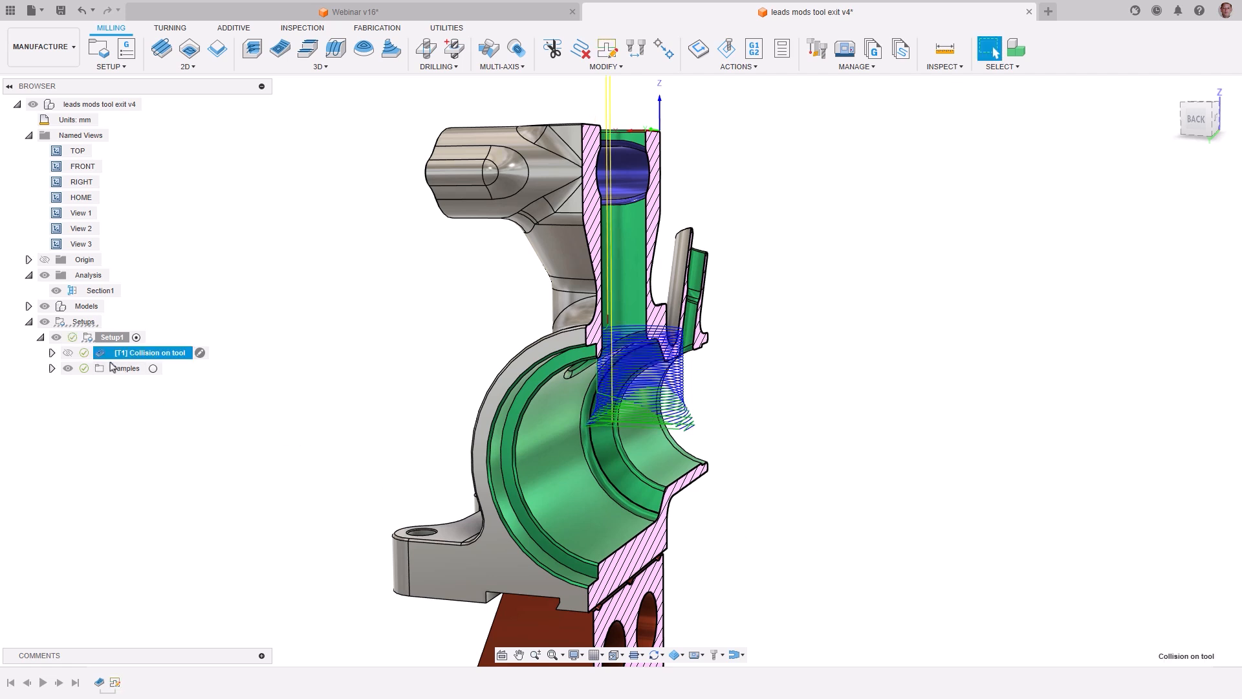
# Step: Open the Trim Segment modification for editing in 'Webinar v16', covering all moves
pyautogui.rightClick(147, 352)
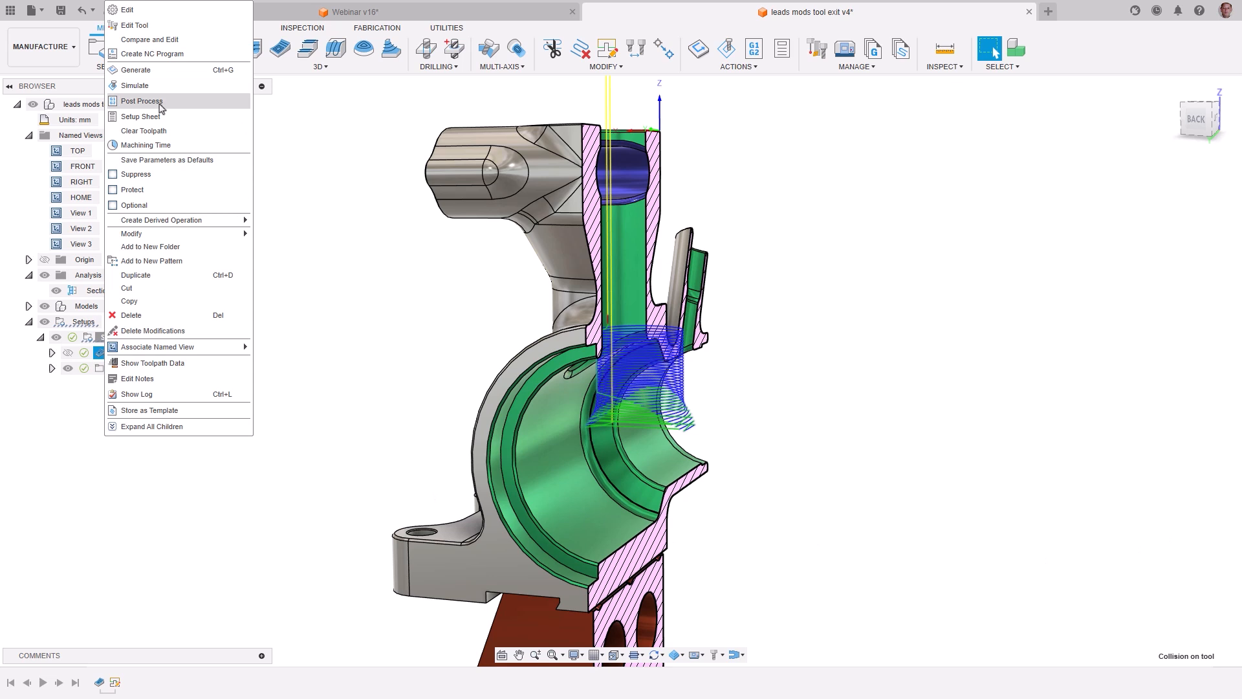
pyautogui.click(135, 84)
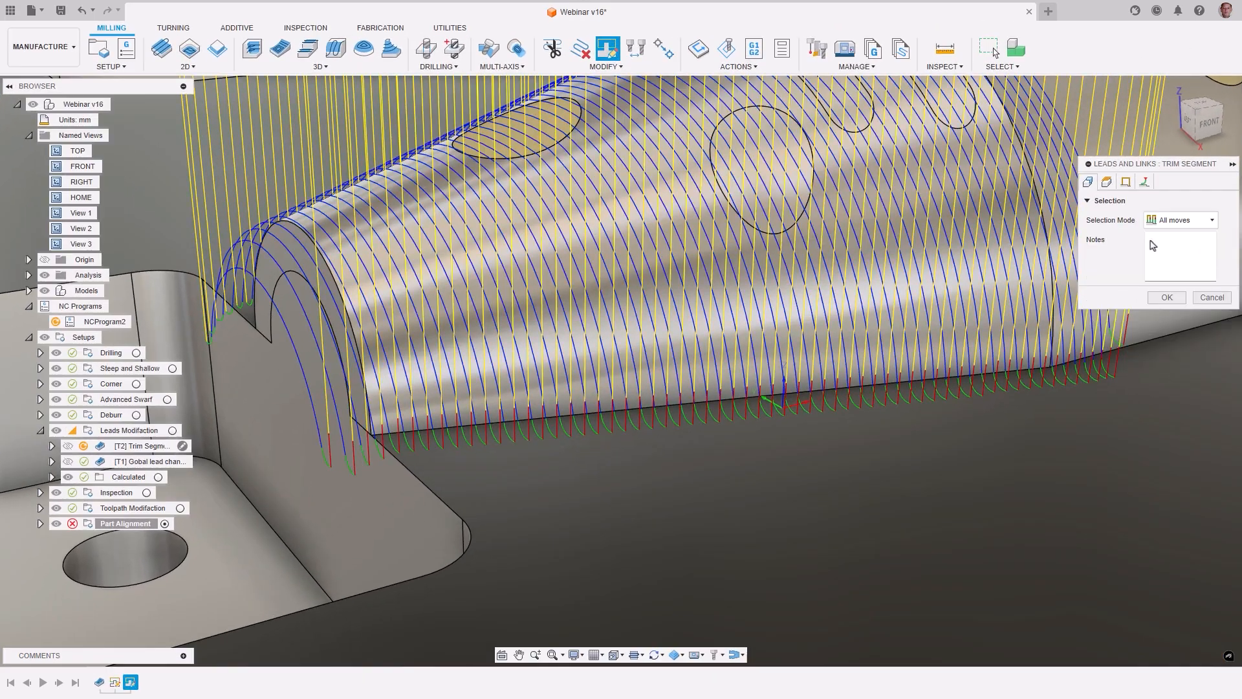
# Step: Show the Leads settings of the 'Collision on tool' Leads and Links modification
pyautogui.click(1144, 181)
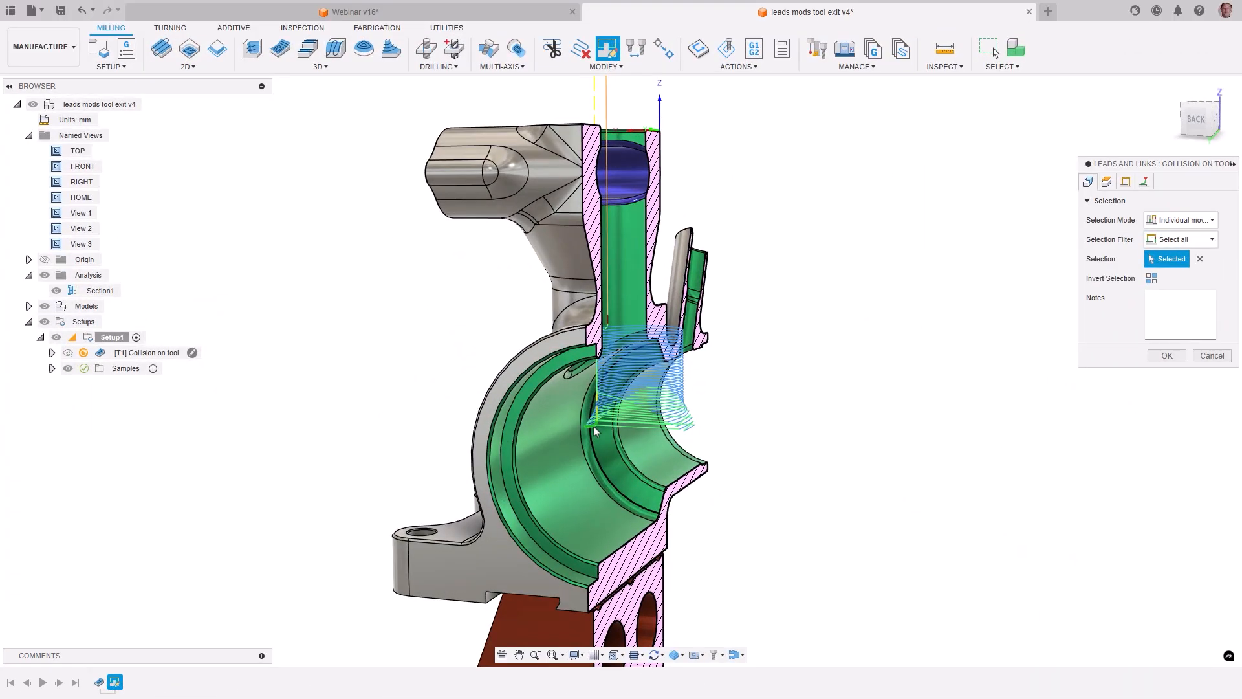
pyautogui.click(1144, 181)
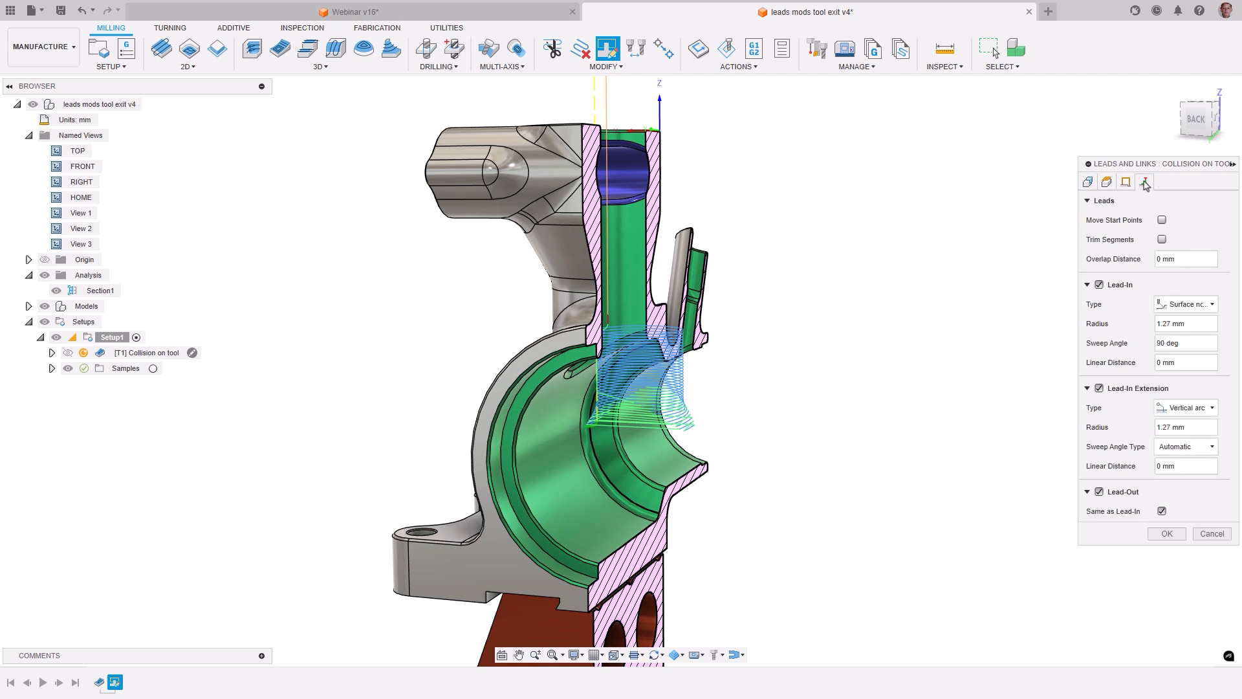